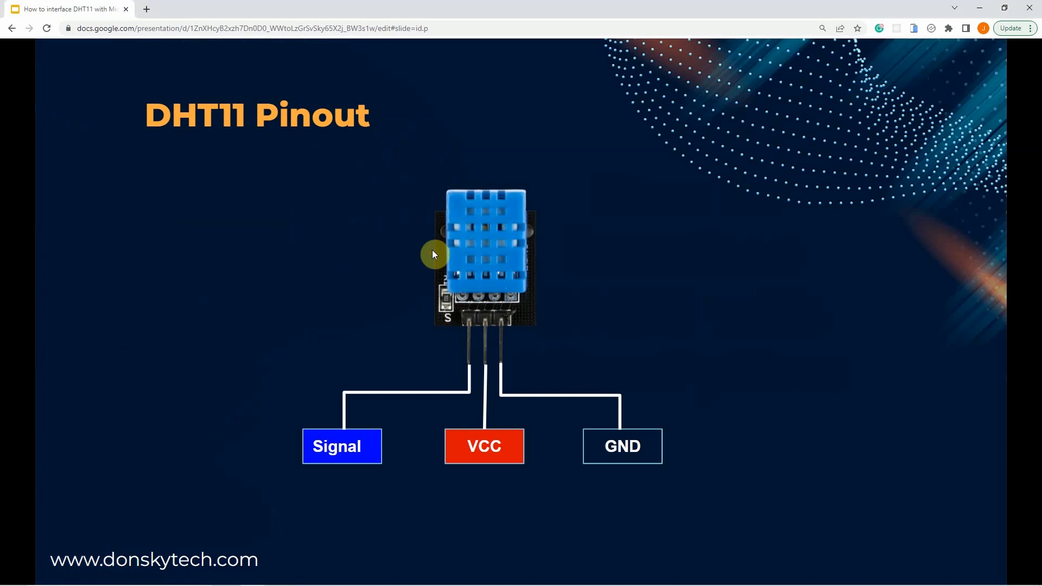
pyautogui.moveTo(498, 210)
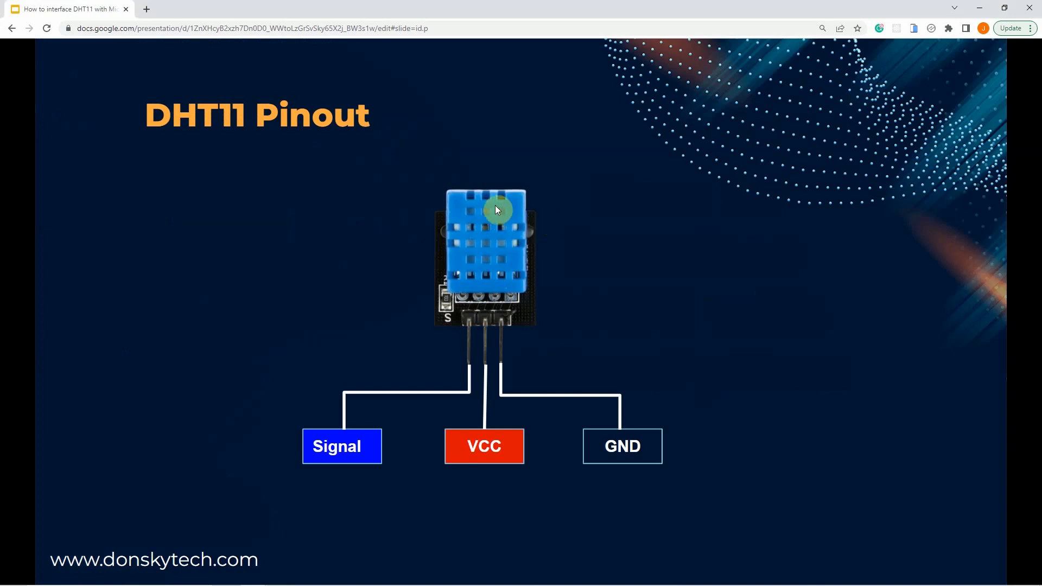
pyautogui.moveTo(465, 248)
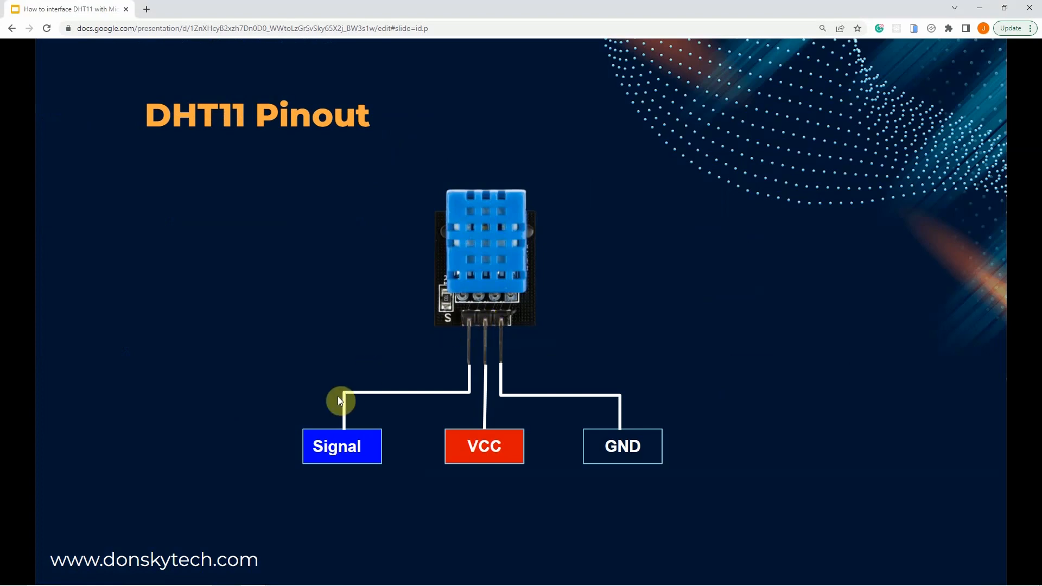
pyautogui.moveTo(475, 457)
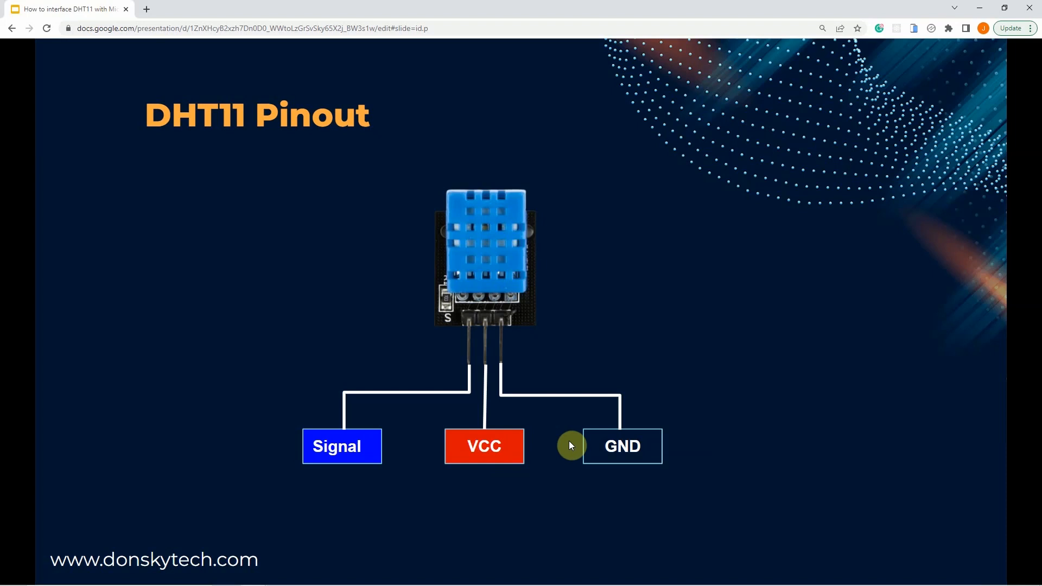
pyautogui.moveTo(593, 420)
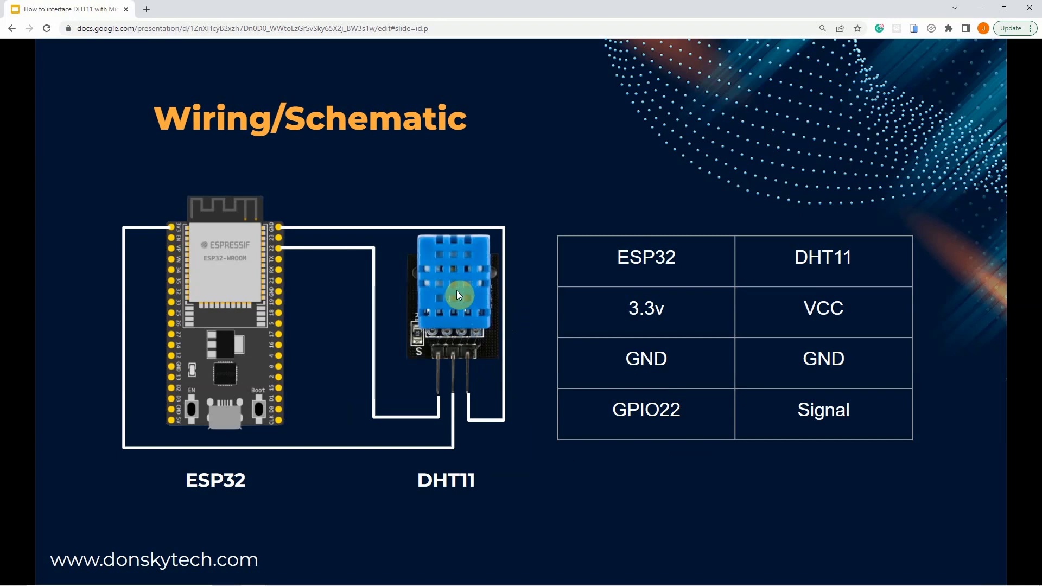
pyautogui.moveTo(227, 343)
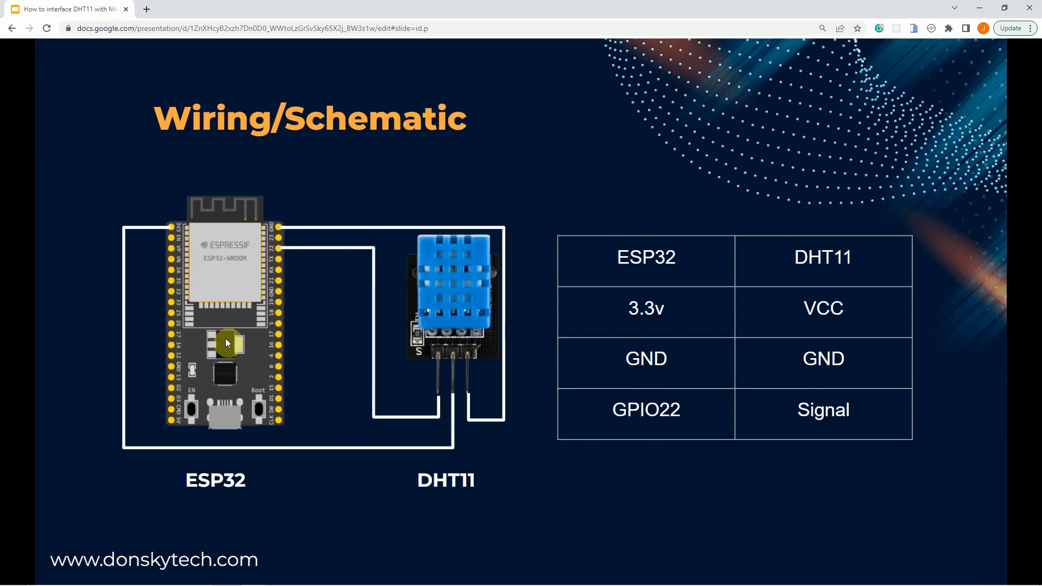
pyautogui.moveTo(226, 317)
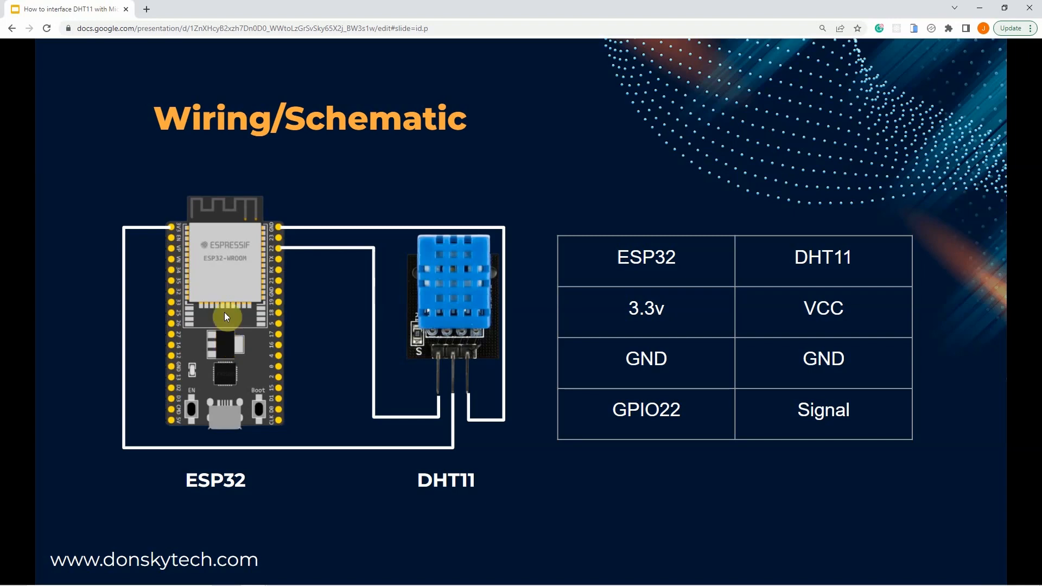
pyautogui.moveTo(230, 284)
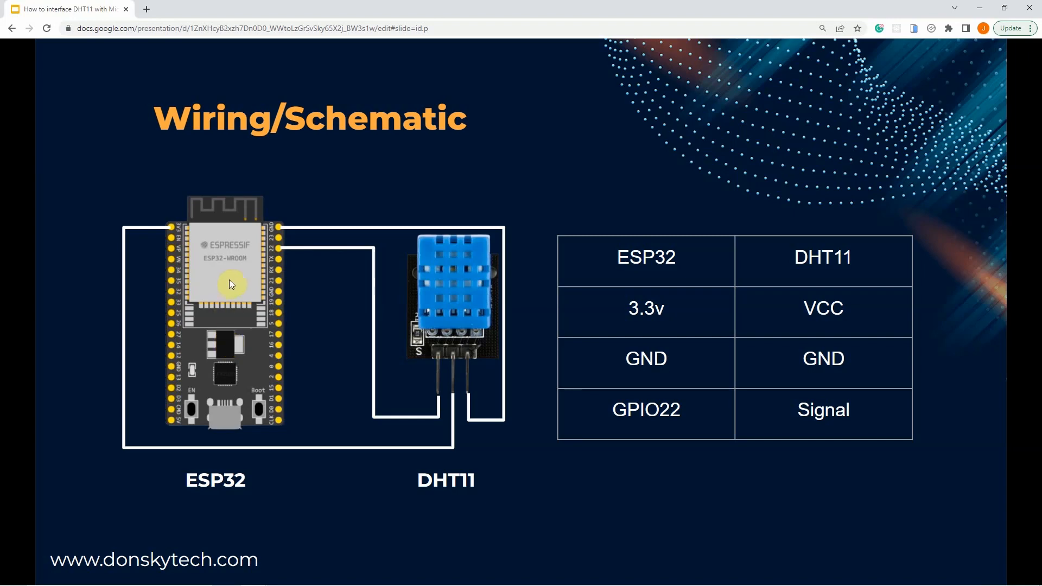
pyautogui.moveTo(382, 293)
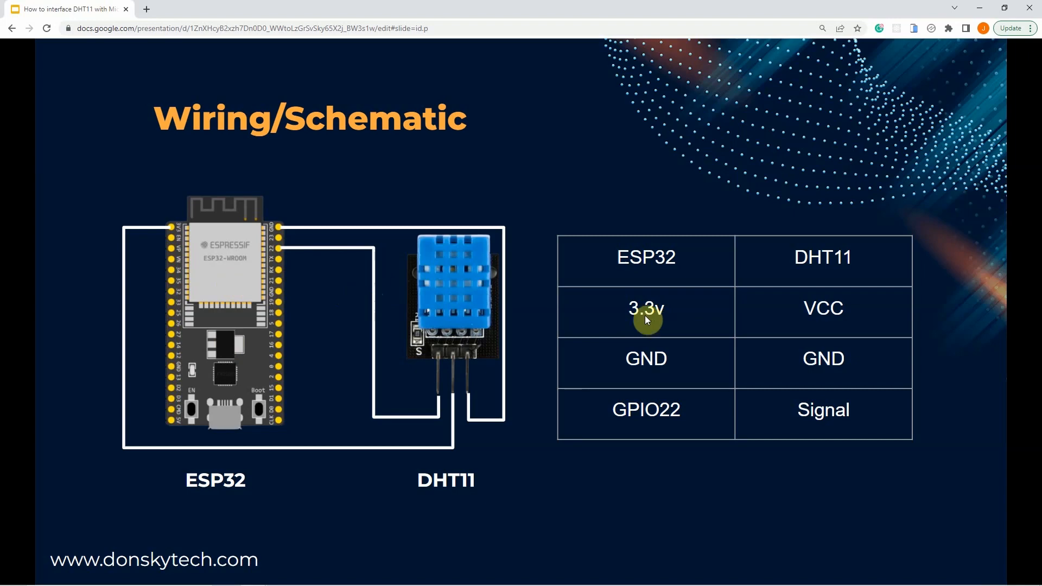
pyautogui.moveTo(195, 239)
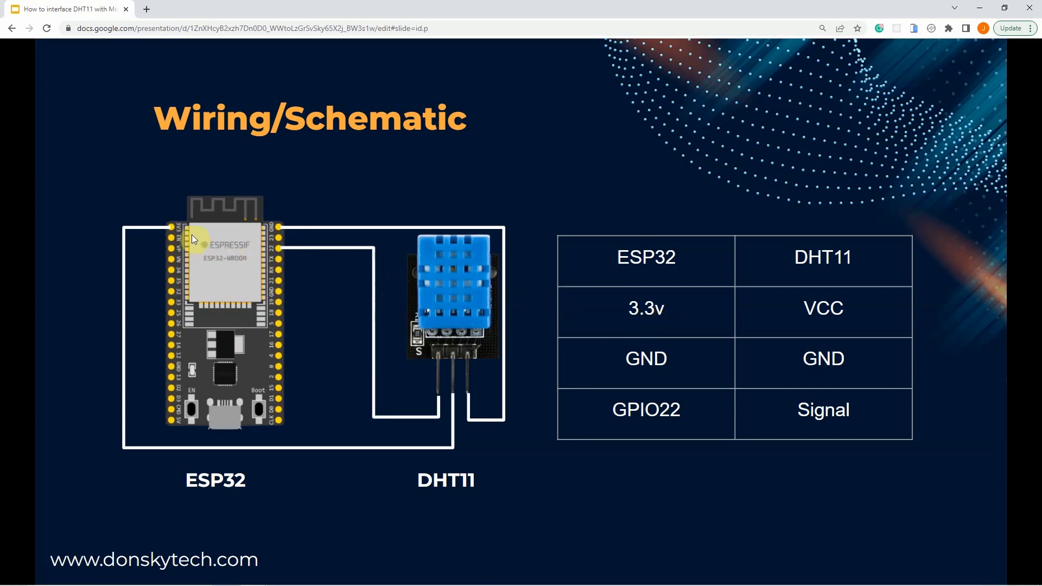
pyautogui.moveTo(593, 421)
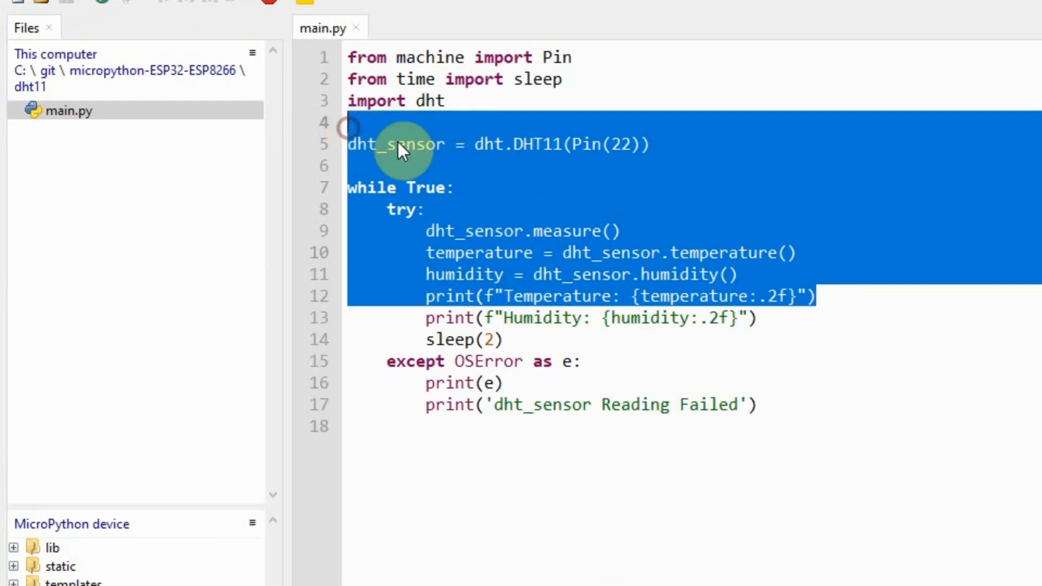
# Highlight main.py's DHT11 sensor creation, pin 22, and the temperature and humidity reading lines
pyautogui.click(424, 208)
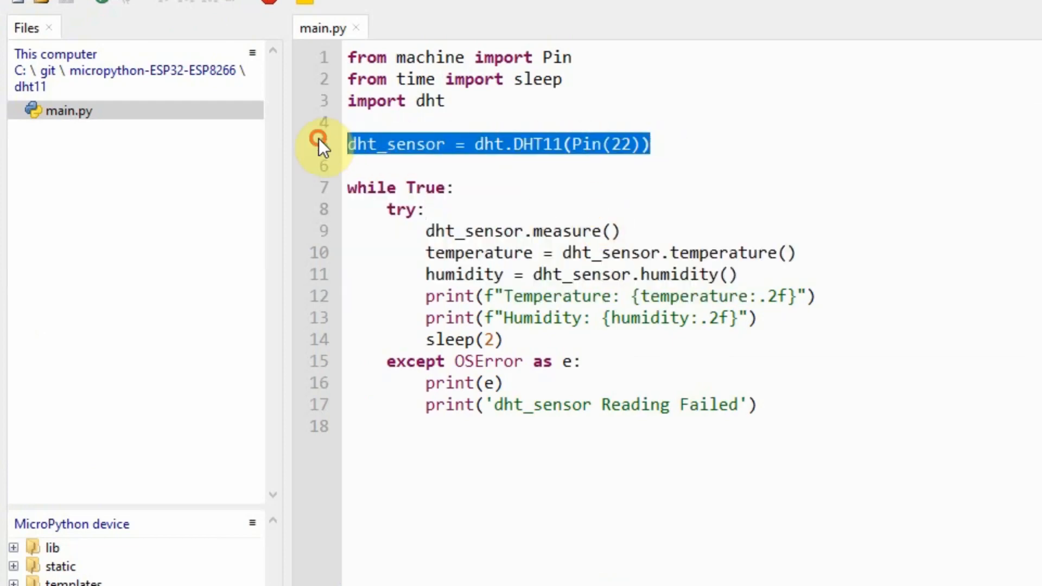
pyautogui.doubleClick(621, 144)
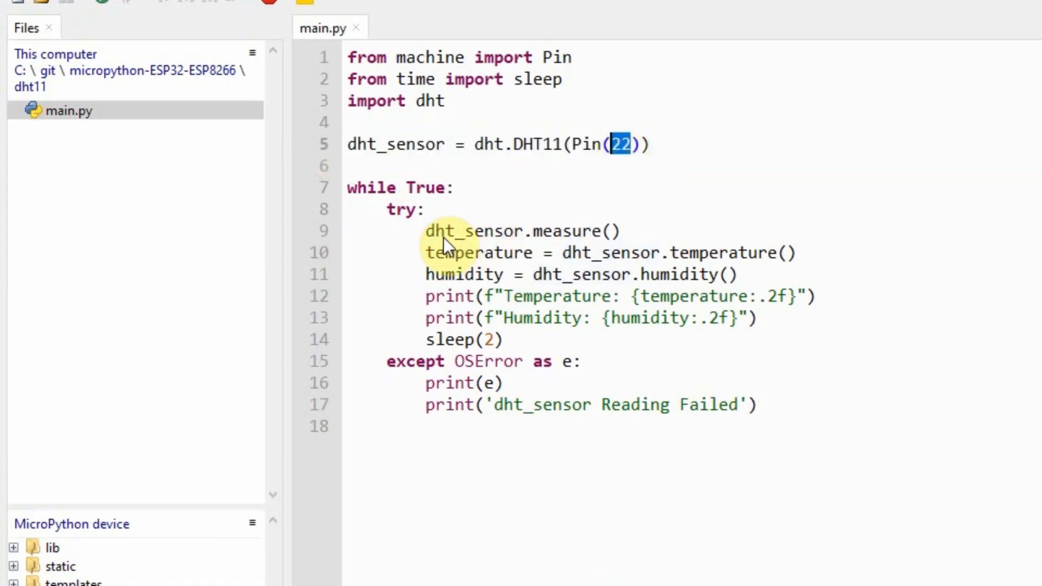
pyautogui.tripleClick(522, 231)
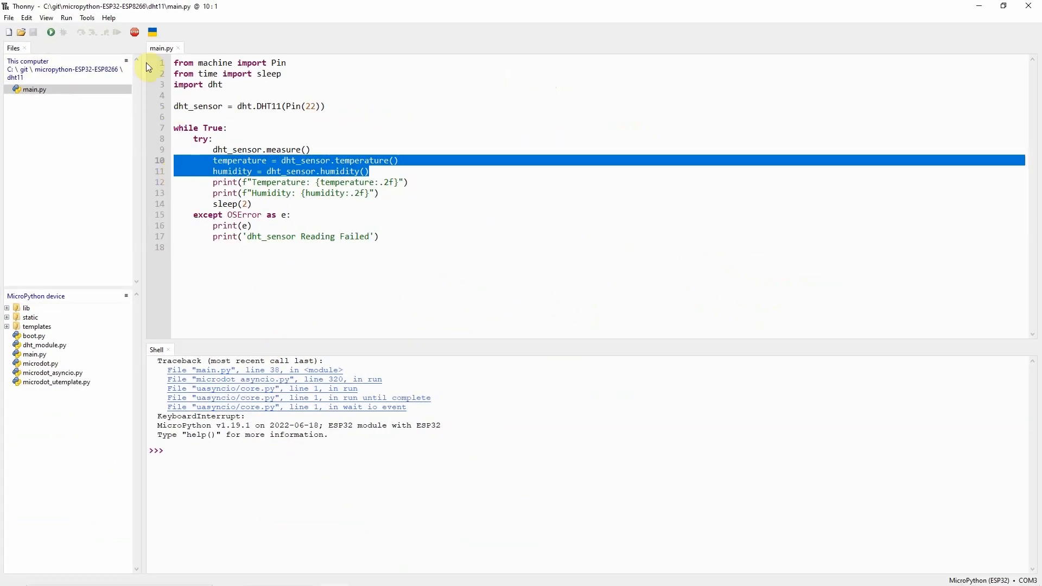
# Run main.py on the ESP32 so the Shell prints live temperature and humidity readings
pyautogui.click(65, 17)
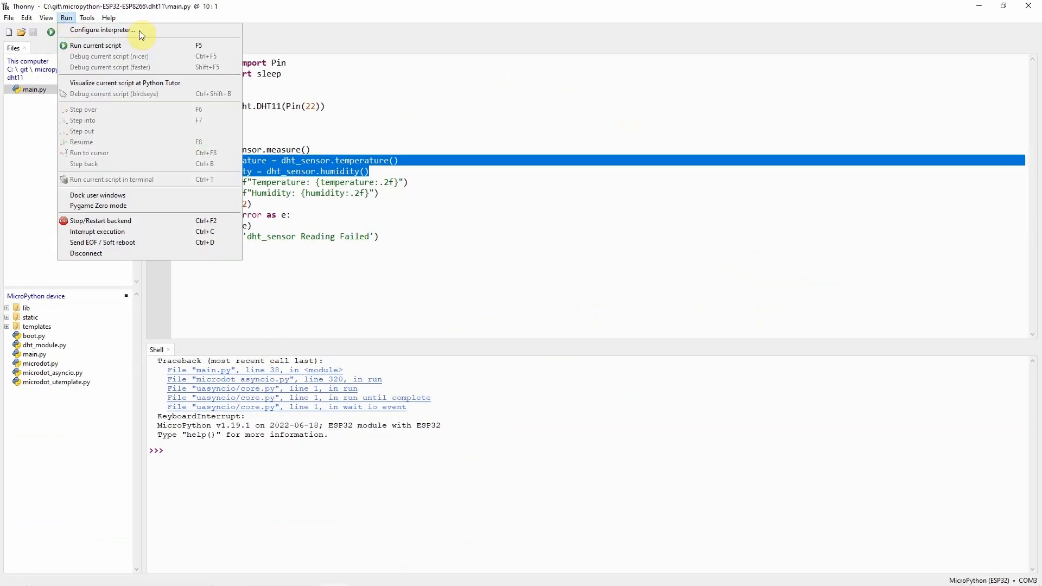
pyautogui.click(96, 44)
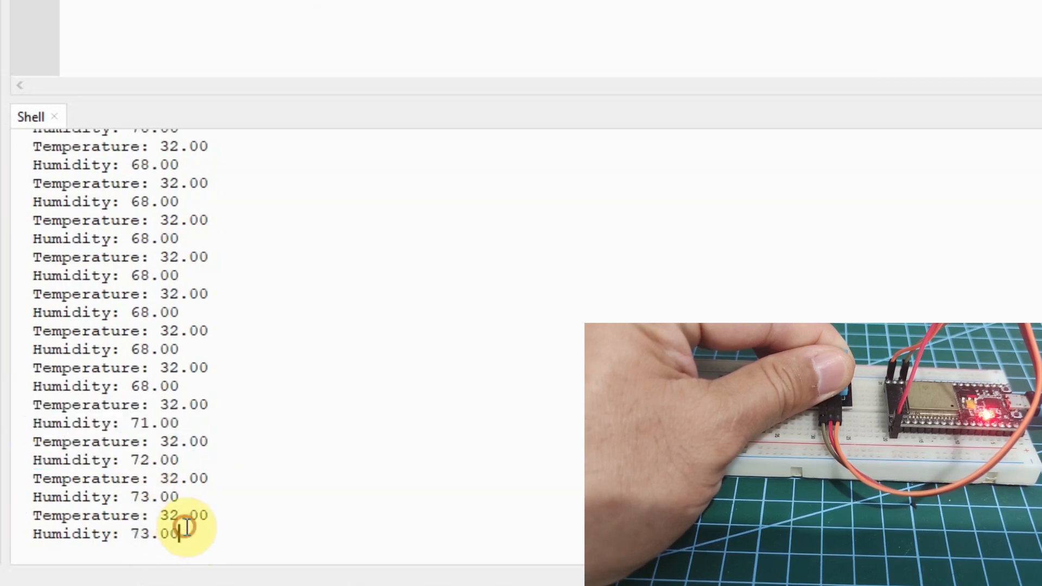
pyautogui.moveTo(183, 528); pyautogui.dragTo(24, 497)
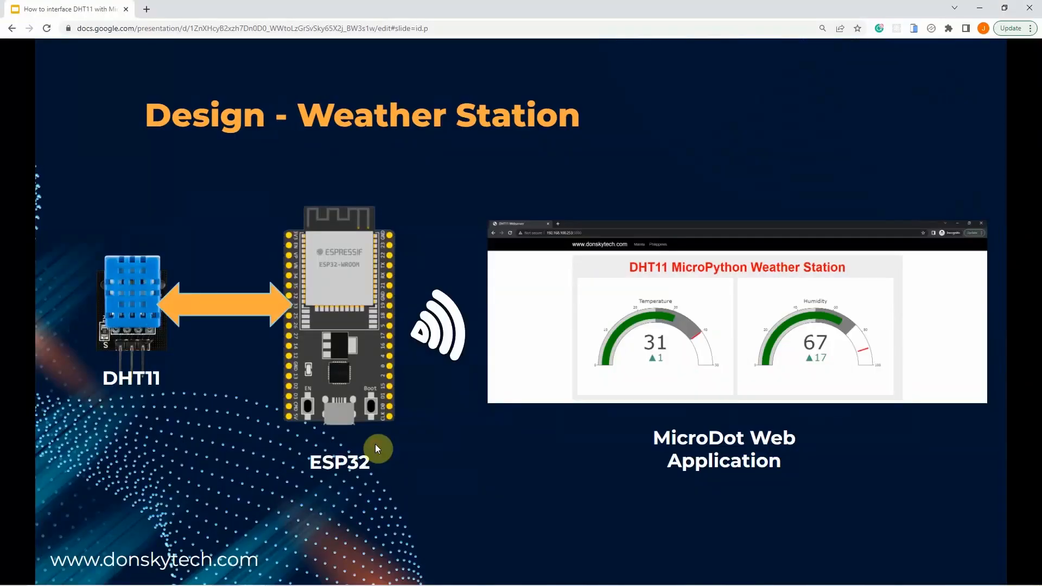
pyautogui.moveTo(636, 345)
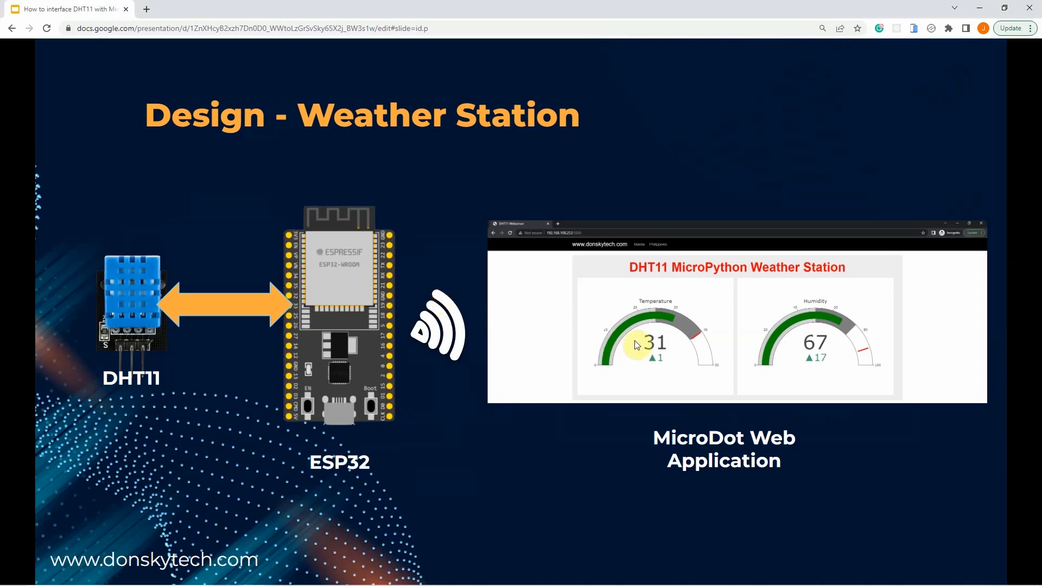
pyautogui.moveTo(764, 288)
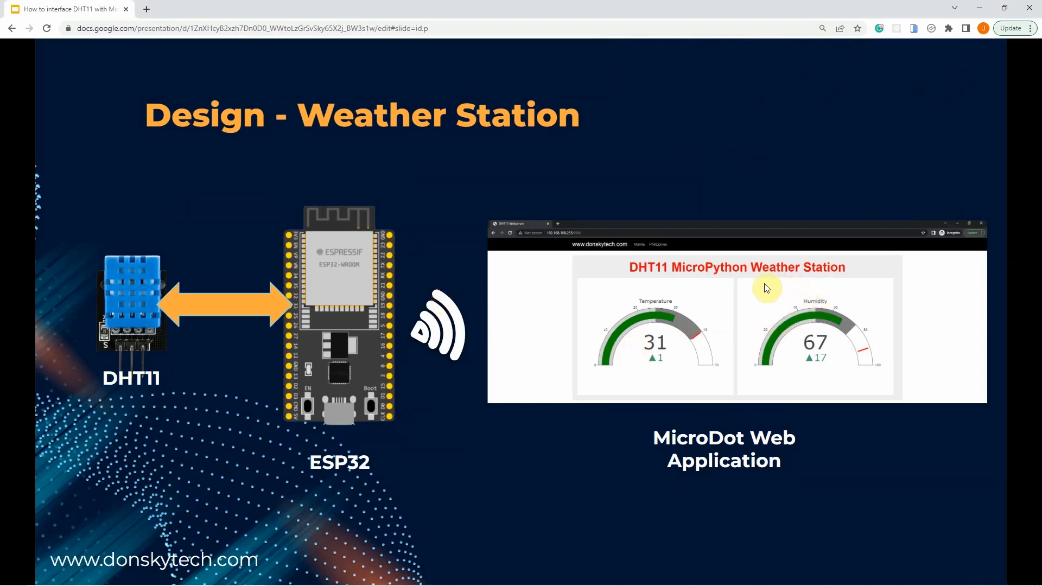
pyautogui.moveTo(756, 317)
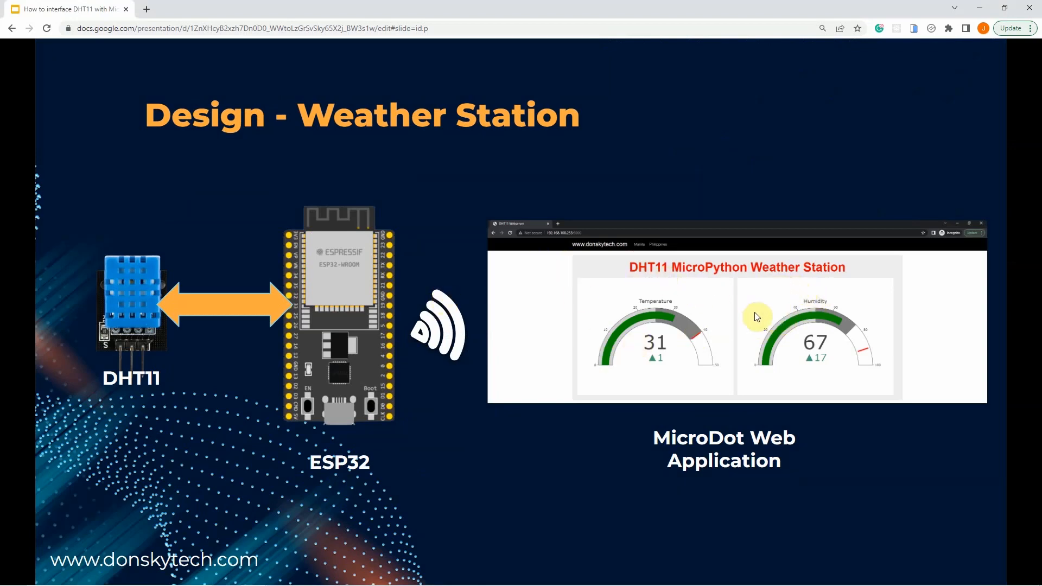
pyautogui.moveTo(745, 291)
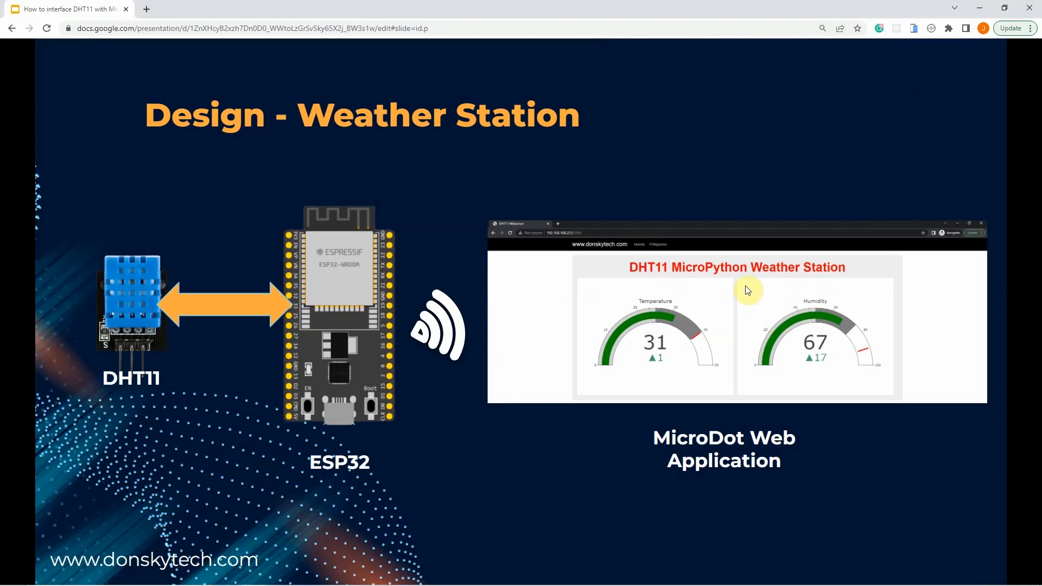
pyautogui.moveTo(656, 338)
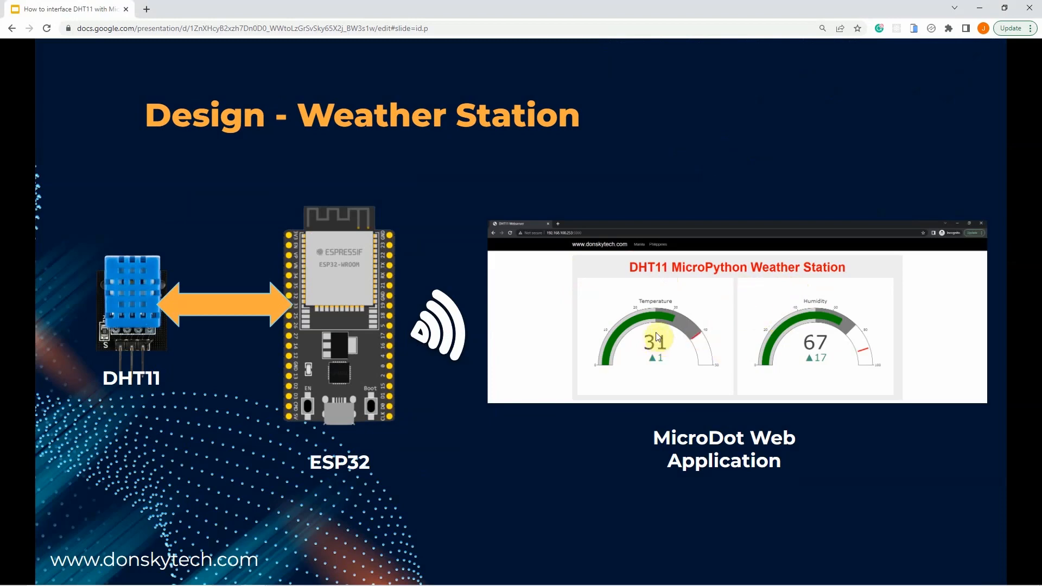
pyautogui.moveTo(663, 344)
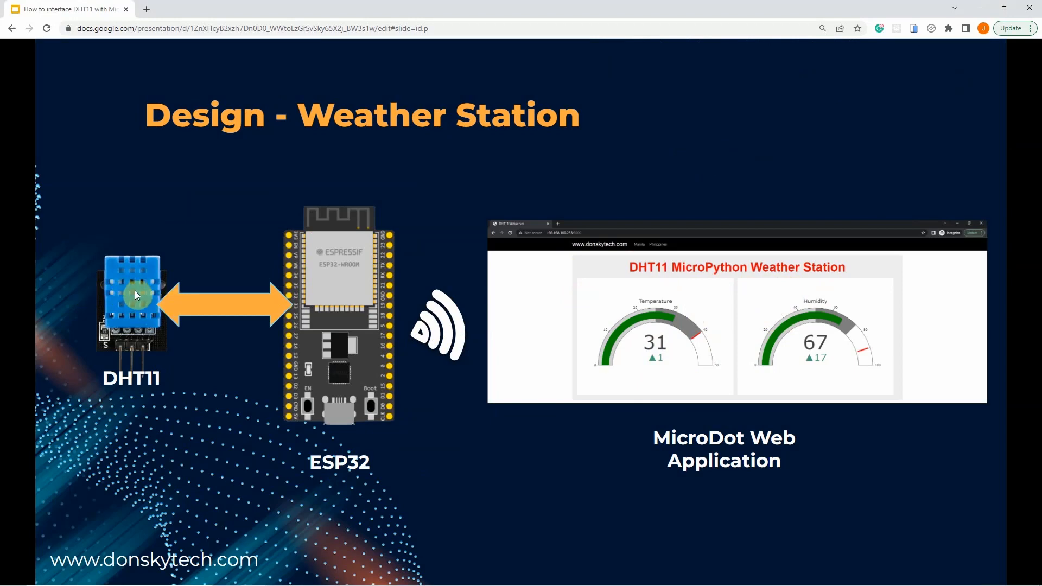
pyautogui.moveTo(441, 344)
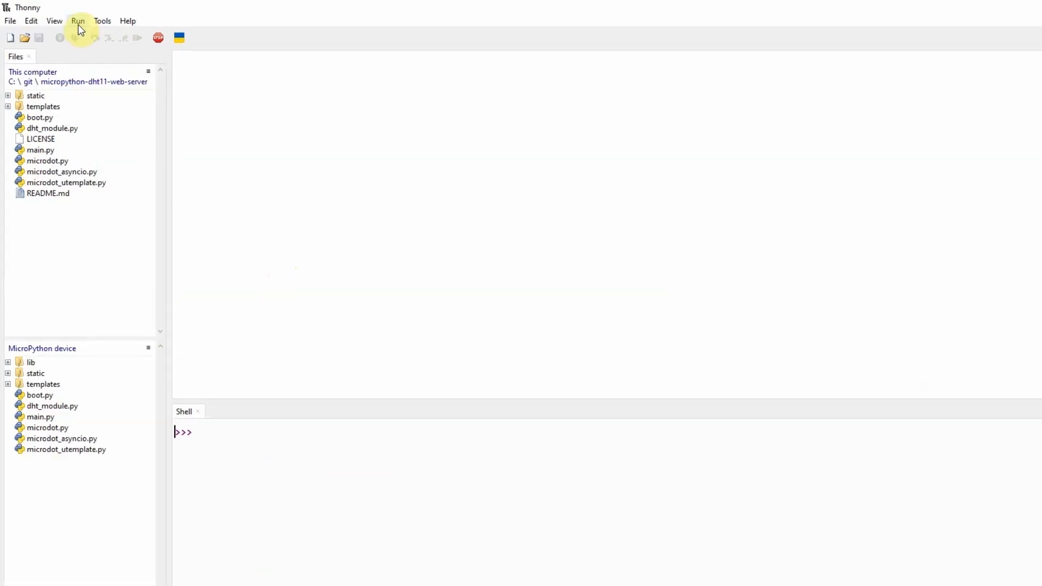
# Soft reboot the board from the Run menu to start the web server
pyautogui.click(78, 21)
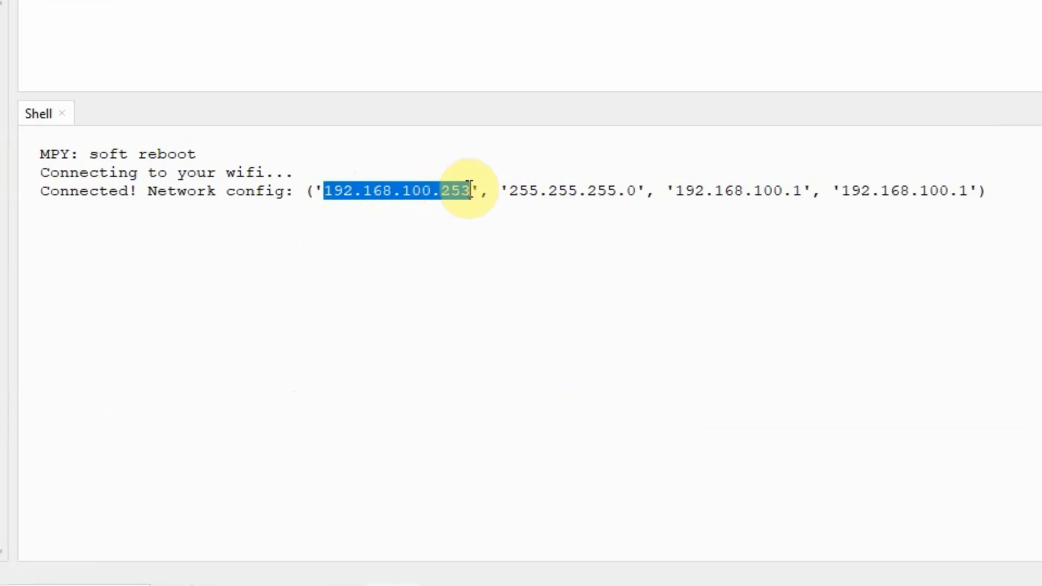
pyautogui.moveTo(385, 287)
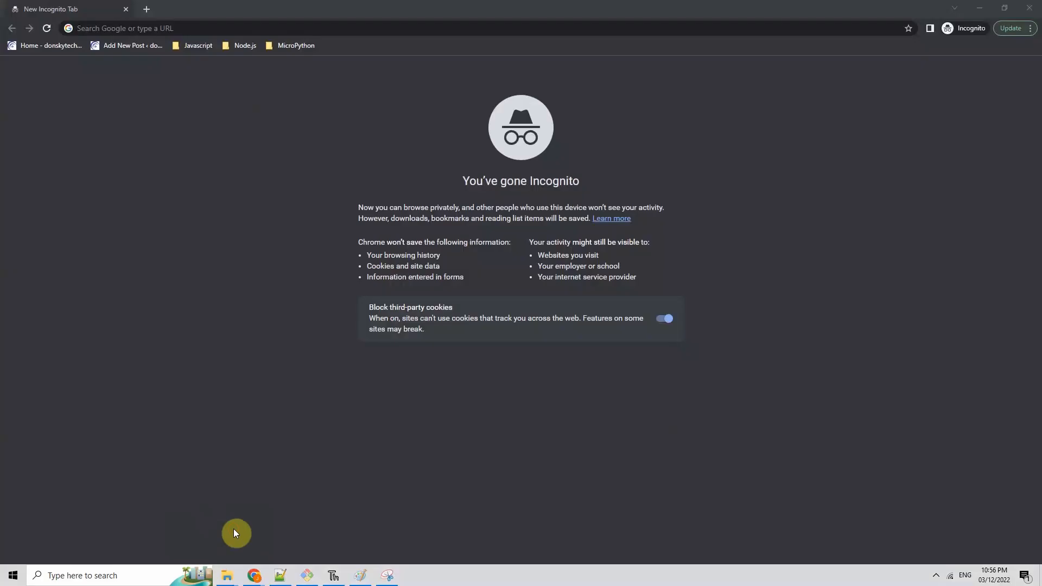
# Load 192.168.100.253:5000 in the browser to view the live gauges, then return to Thonny
pyautogui.click(229, 28)
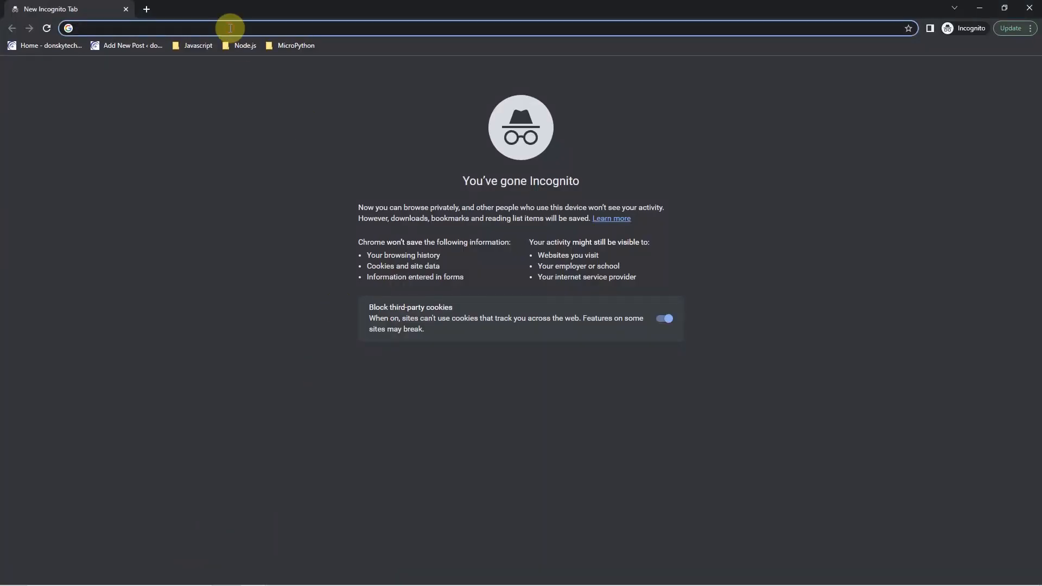
pyautogui.write('192.168.100.253')
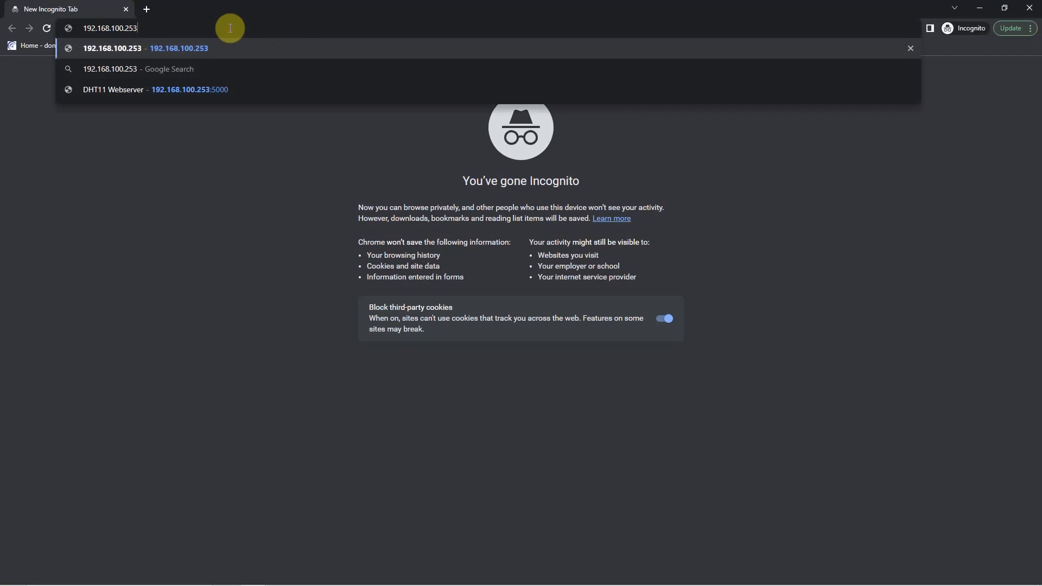
pyautogui.write(':5000')
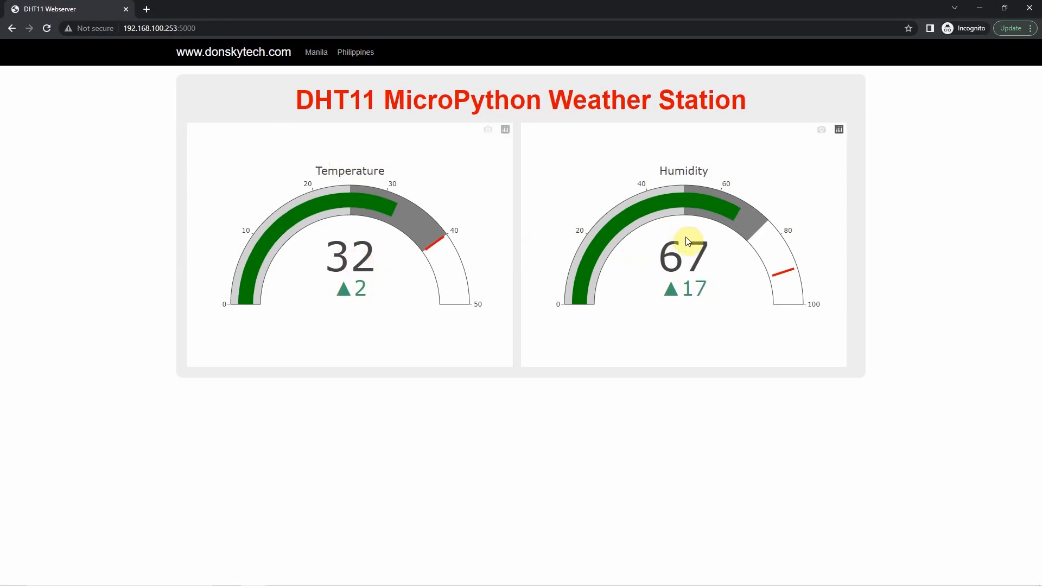
pyautogui.moveTo(693, 259)
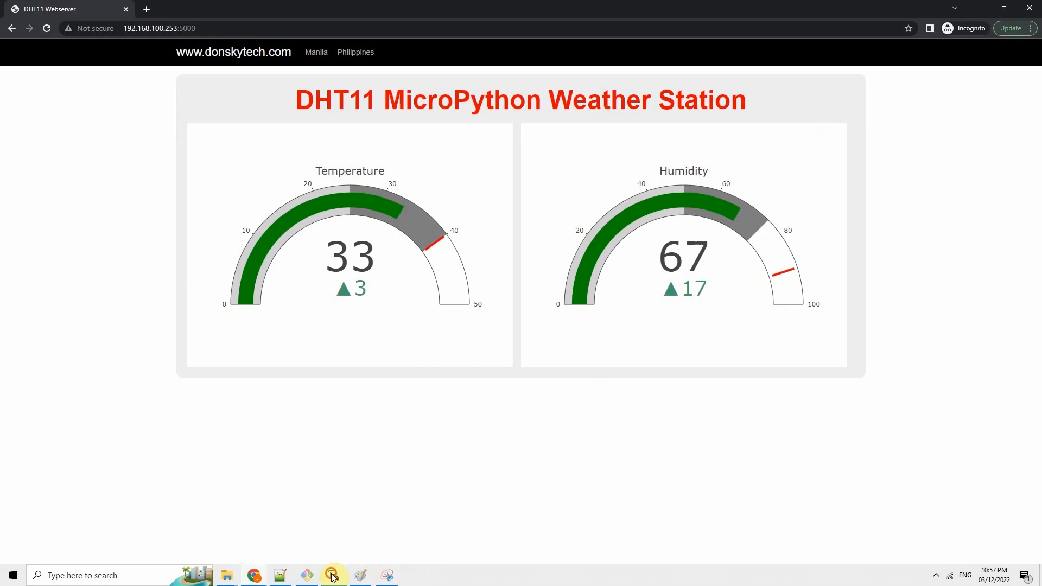
pyautogui.click(333, 575)
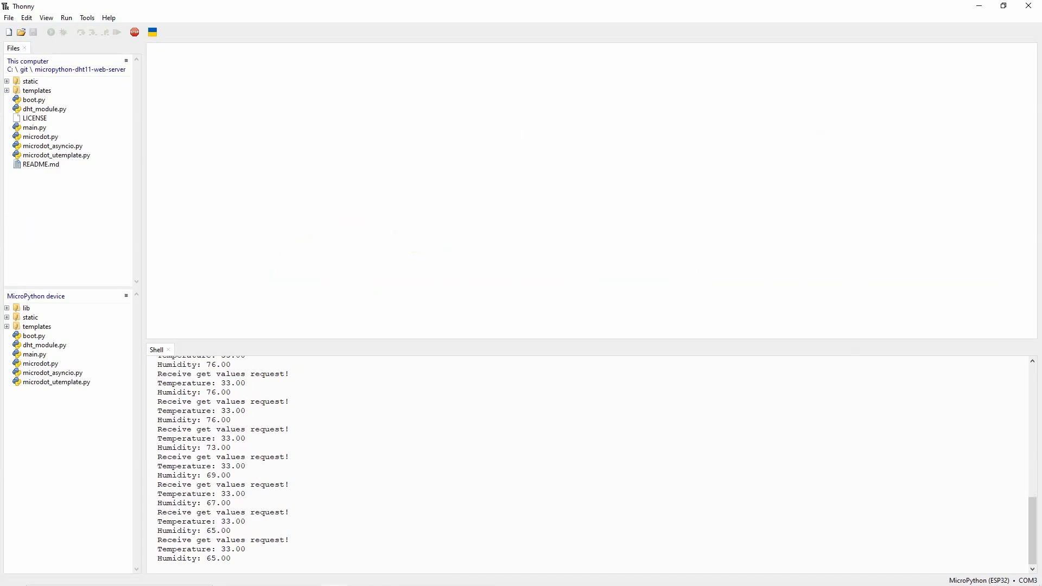
pyautogui.moveTo(208, 126)
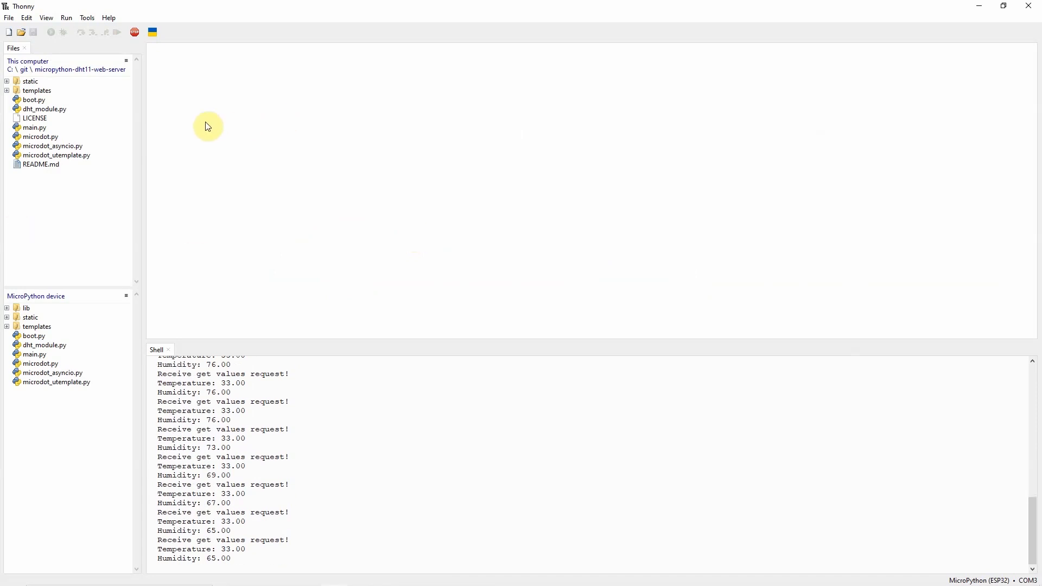
# Select dht_module.py in the project files pane
pyautogui.click(44, 109)
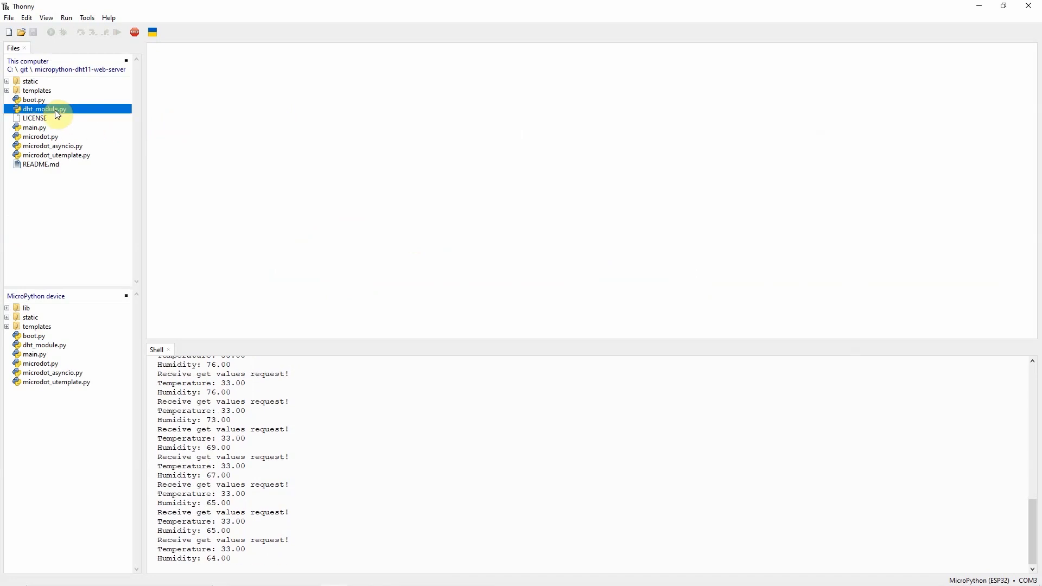
# Open dht_module.py and highlight the DHTModule class and get_values method names
pyautogui.doubleClick(44, 109)
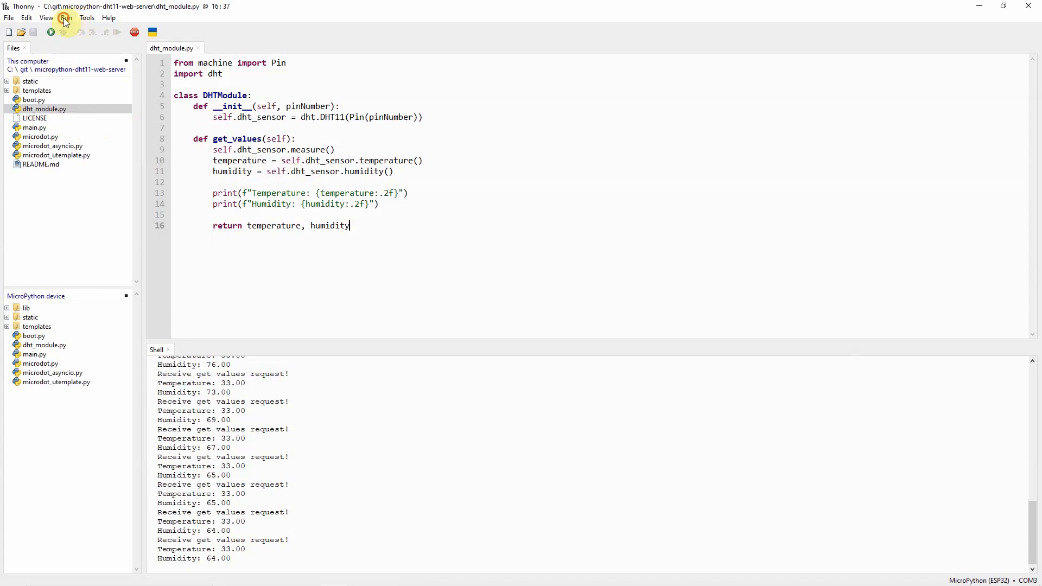
pyautogui.click(133, 32)
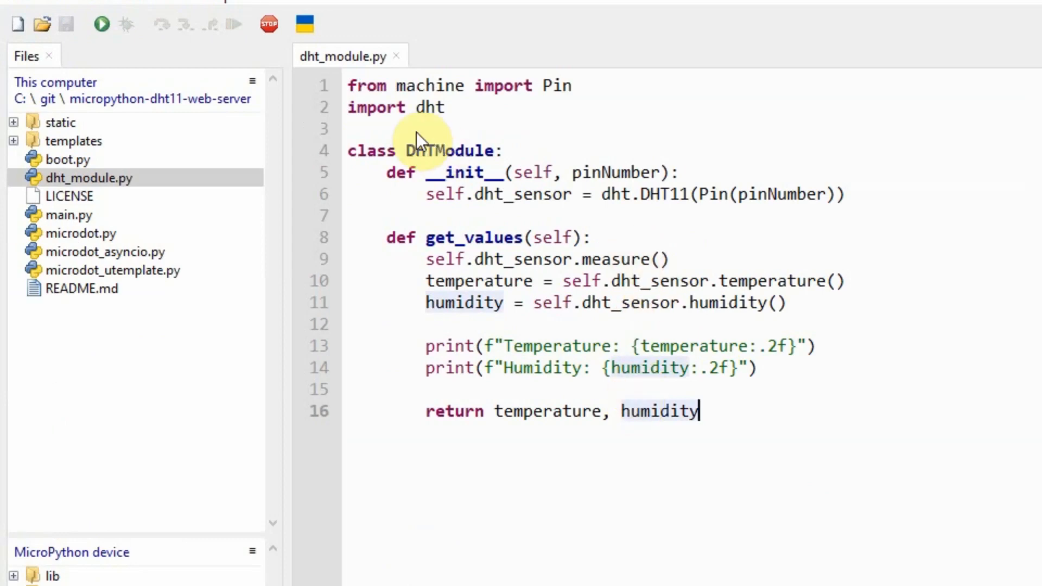
pyautogui.doubleClick(451, 151)
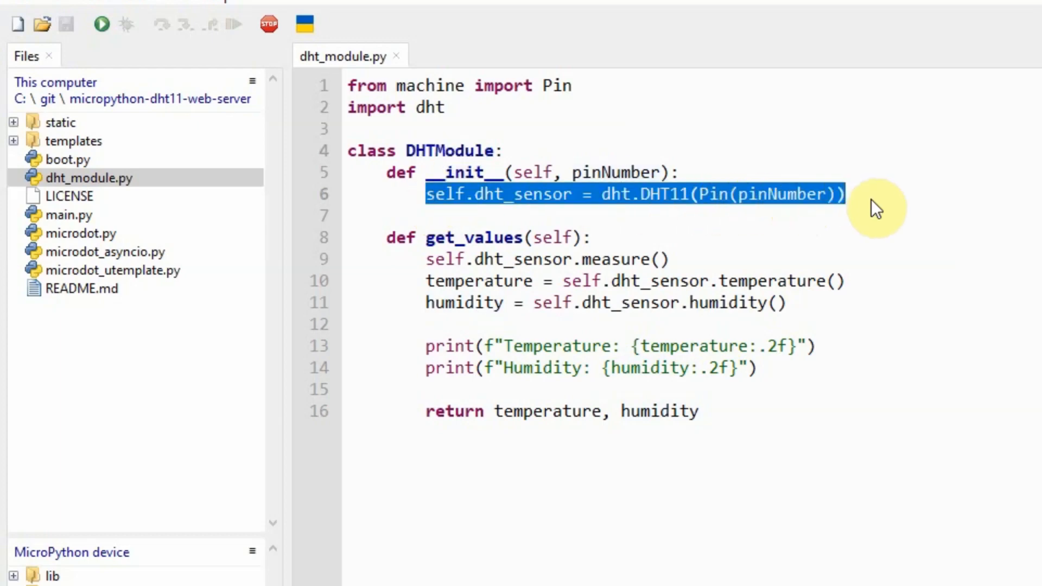
pyautogui.moveTo(669, 216)
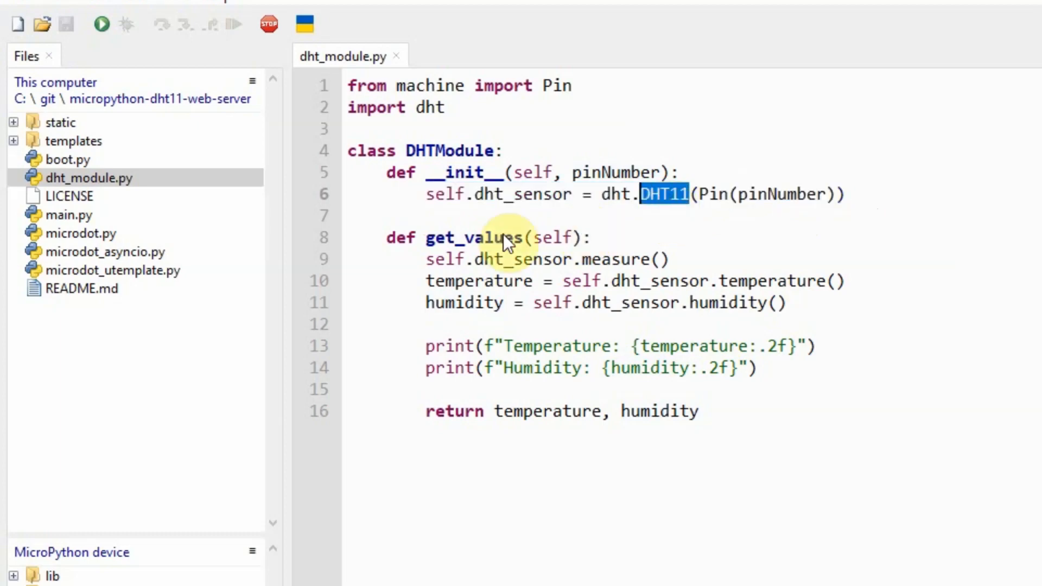
pyautogui.doubleClick(473, 237)
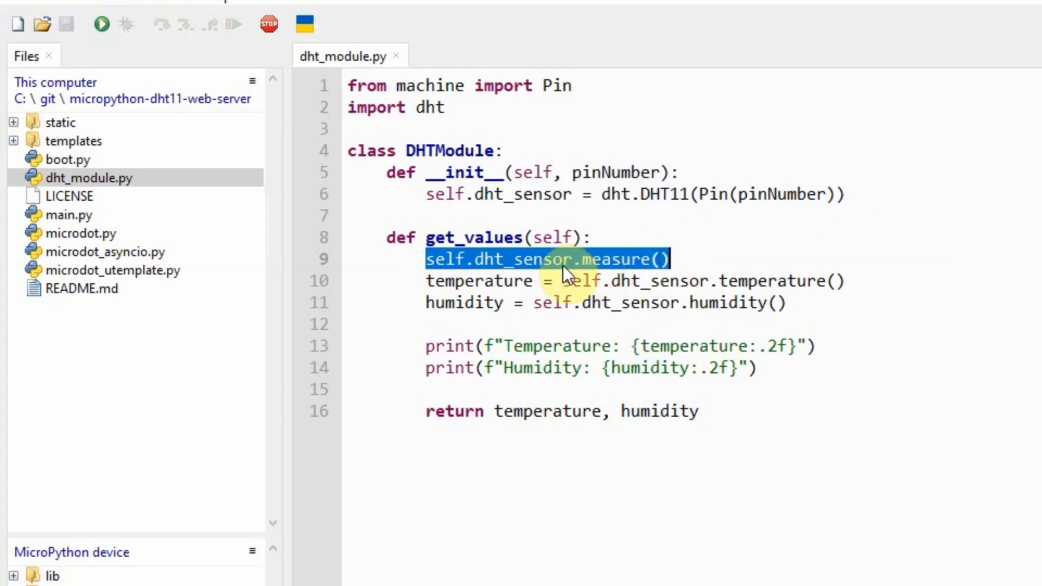
pyautogui.moveTo(643, 271)
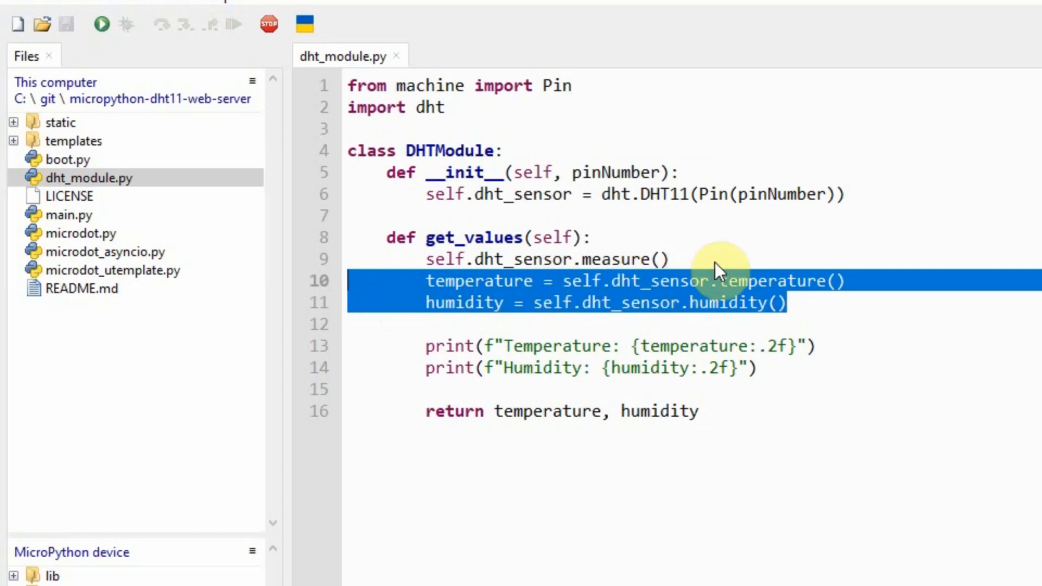
pyautogui.moveTo(722, 283)
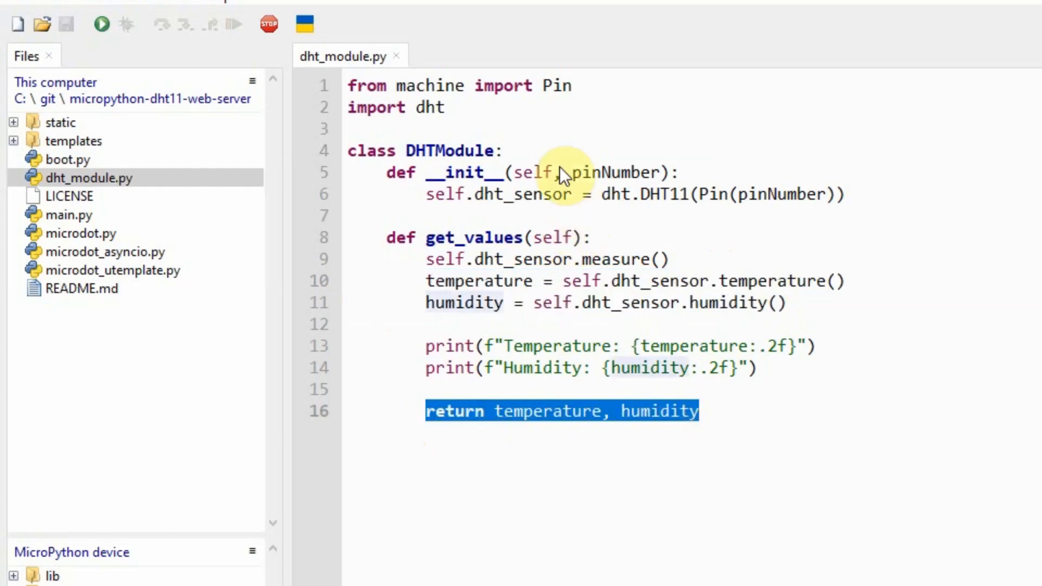
# Open main.py, jump to the get_values definition, and return to the /updateValues route
pyautogui.click(73, 215)
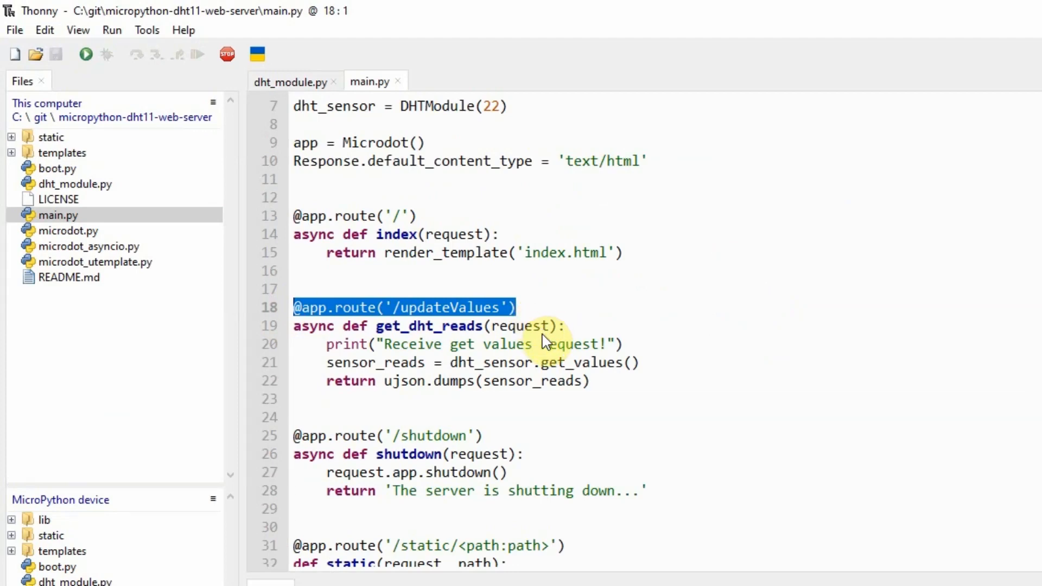
pyautogui.moveTo(590, 376)
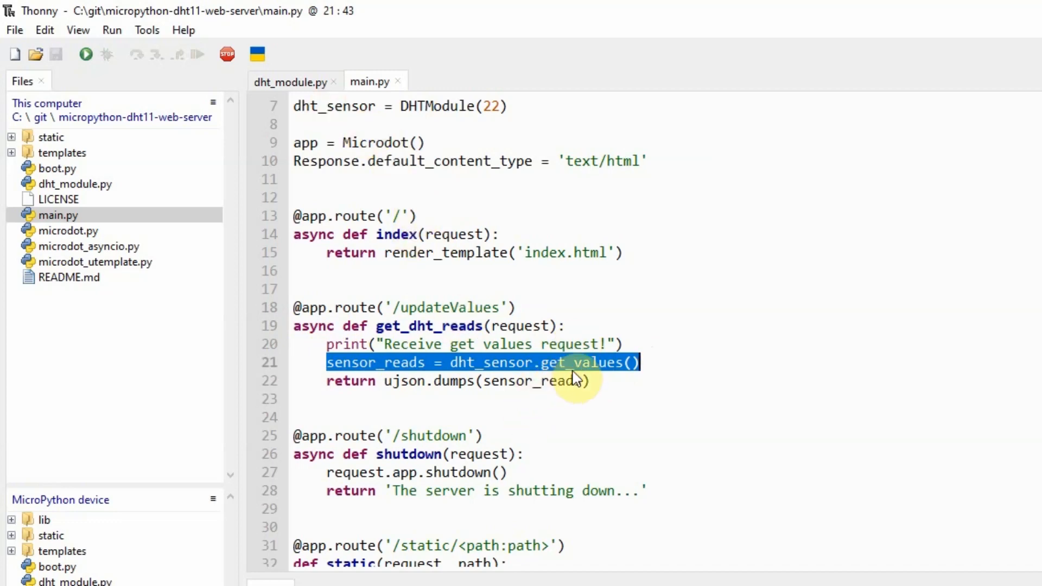
pyautogui.click(289, 81)
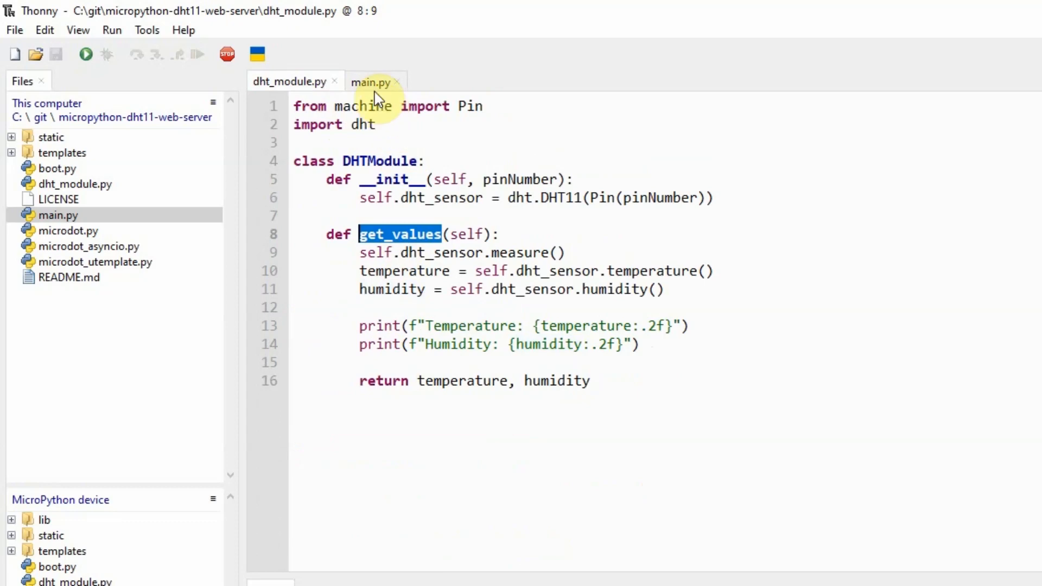
pyautogui.click(370, 80)
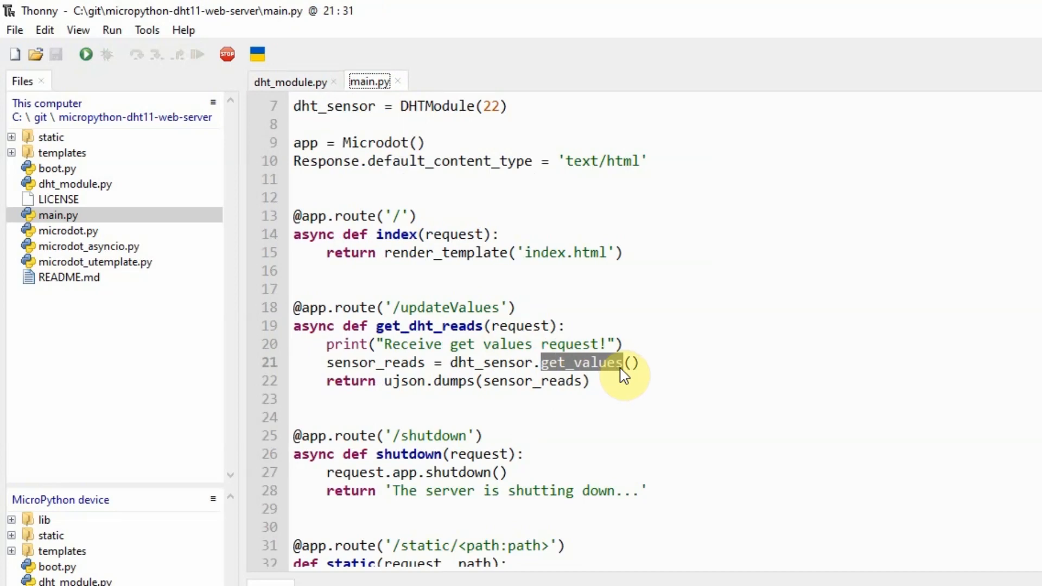
pyautogui.moveTo(621, 375)
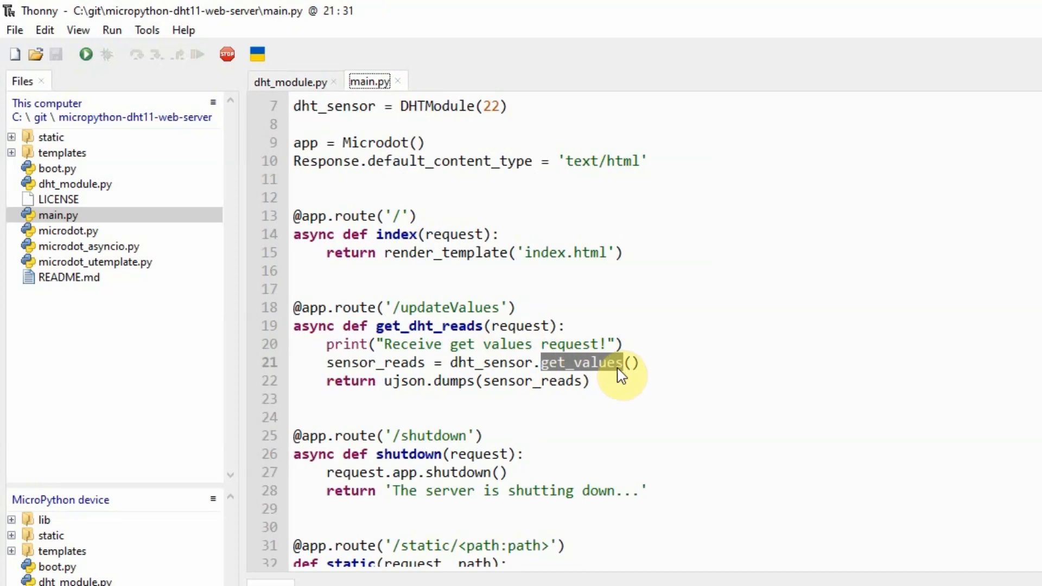
pyautogui.moveTo(643, 370)
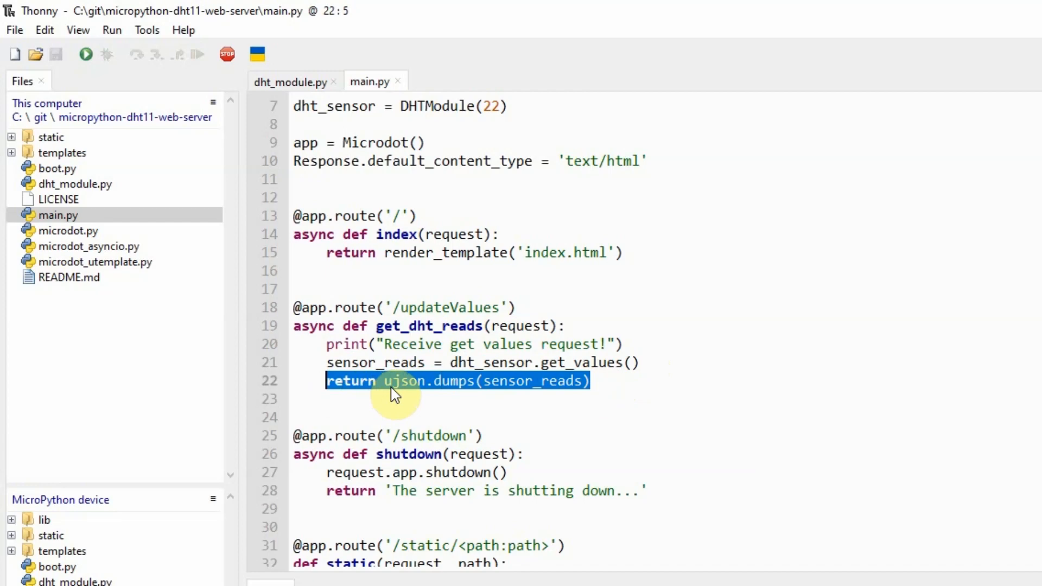
pyautogui.moveTo(495, 394)
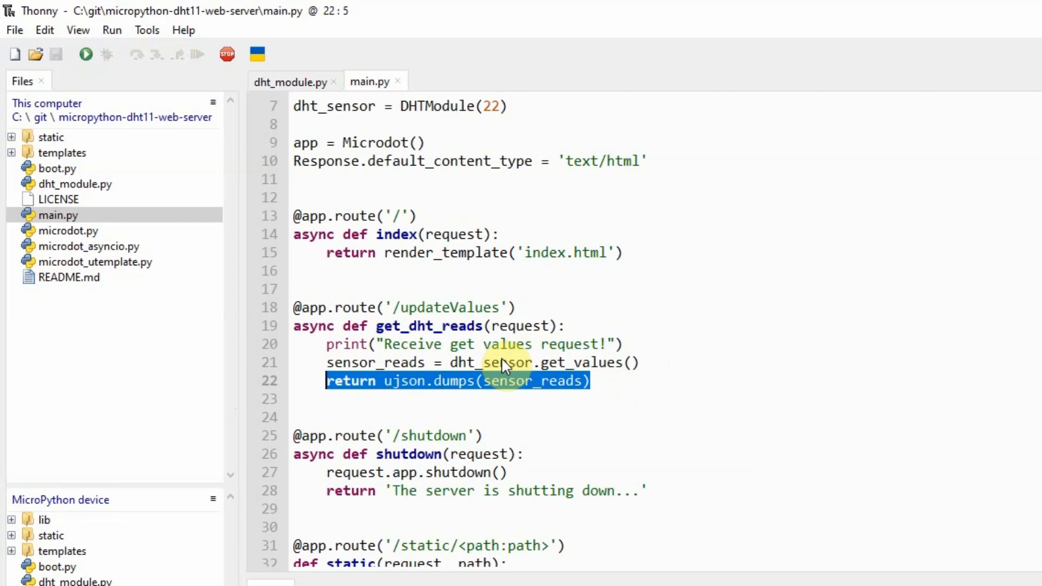
pyautogui.click(592, 381)
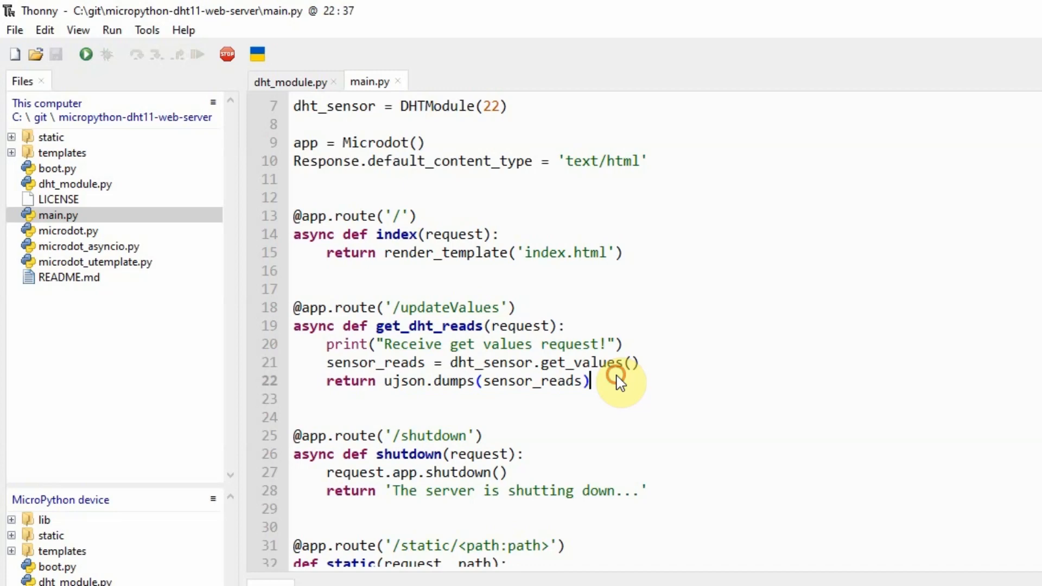
pyautogui.moveTo(565, 298)
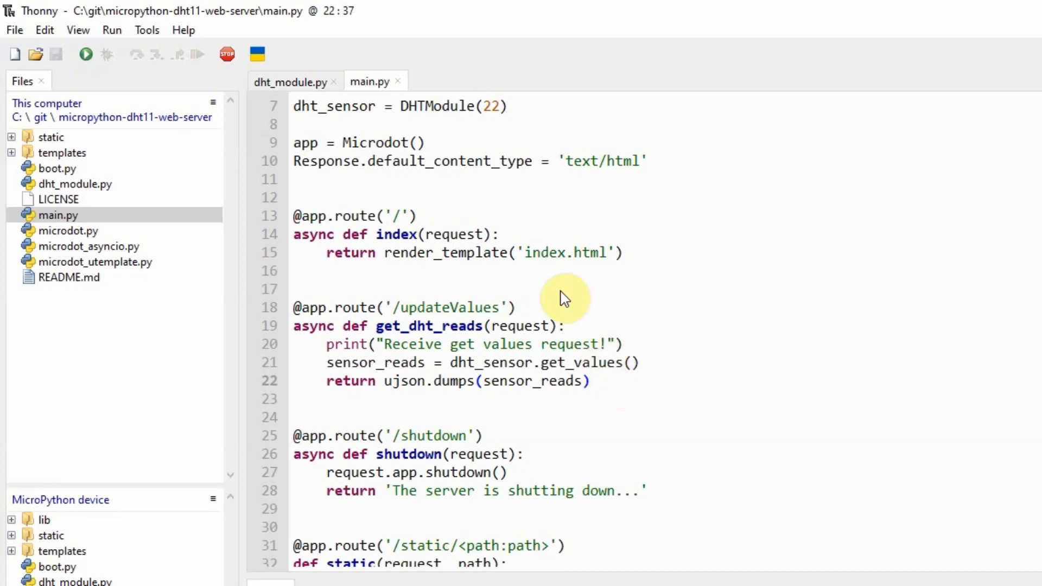
pyautogui.moveTo(636, 261)
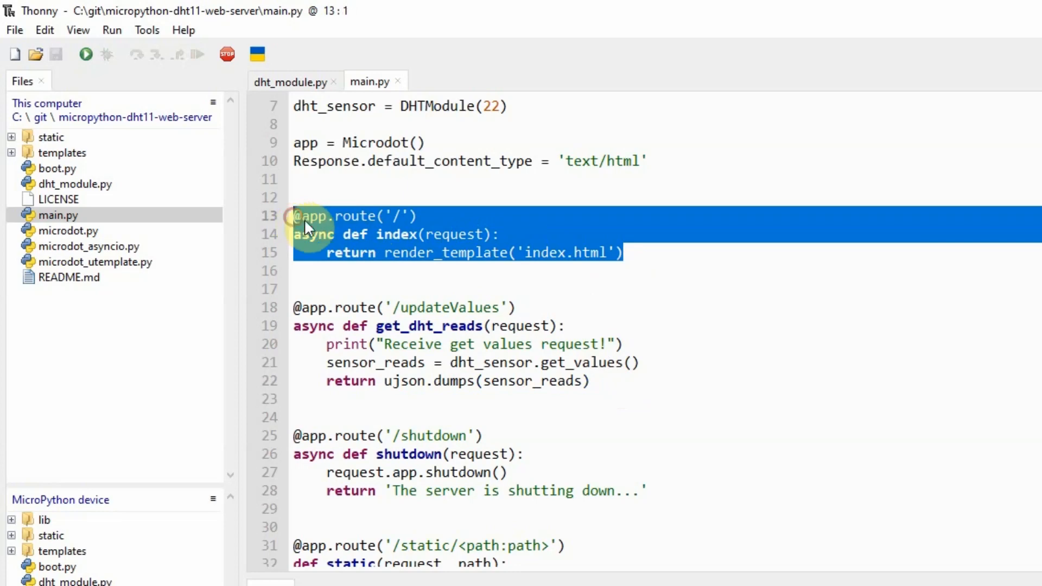
# Highlight the index.html template name, then open templates/index.html in the editor
pyautogui.doubleClick(444, 252)
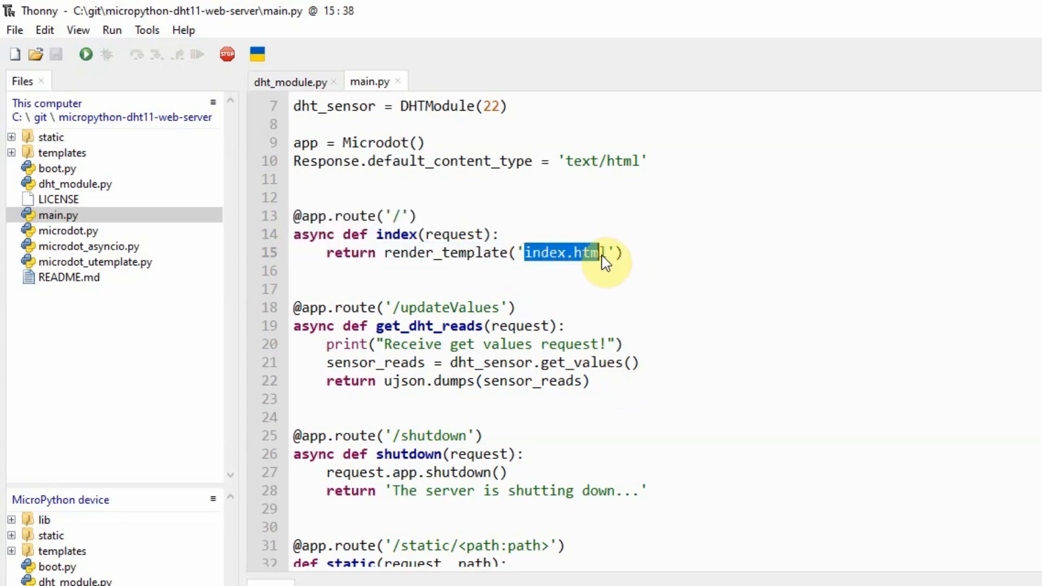
pyautogui.click(12, 152)
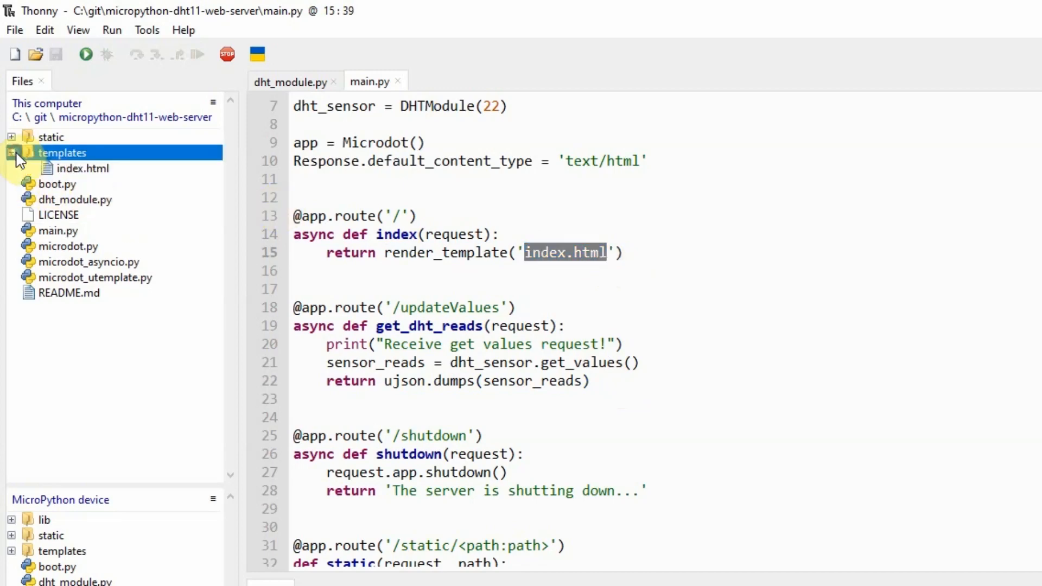
pyautogui.doubleClick(84, 168)
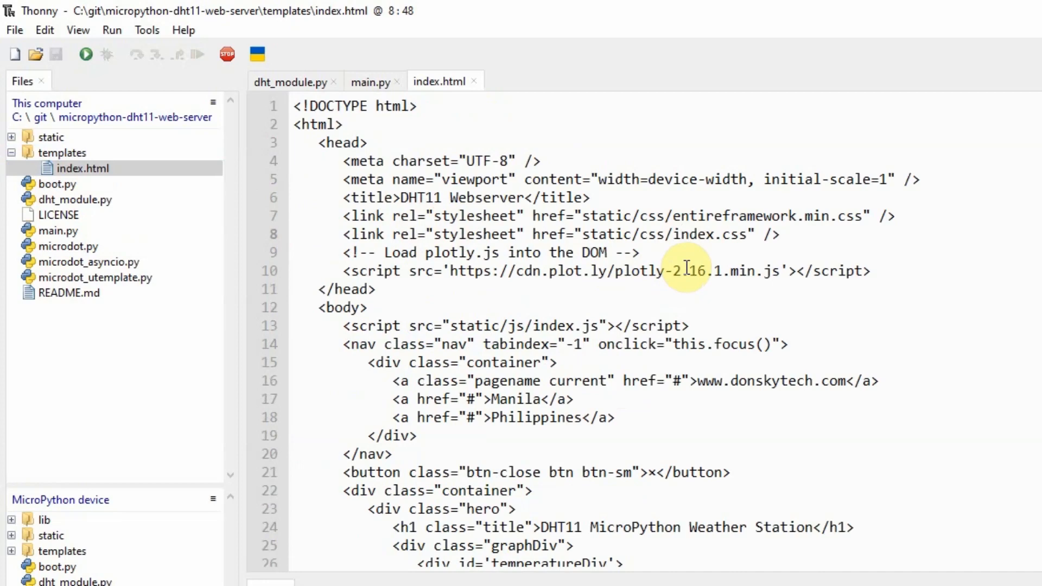
# Compare the main.py and index.html tabs, then open static/js/index.js
pyautogui.click(370, 82)
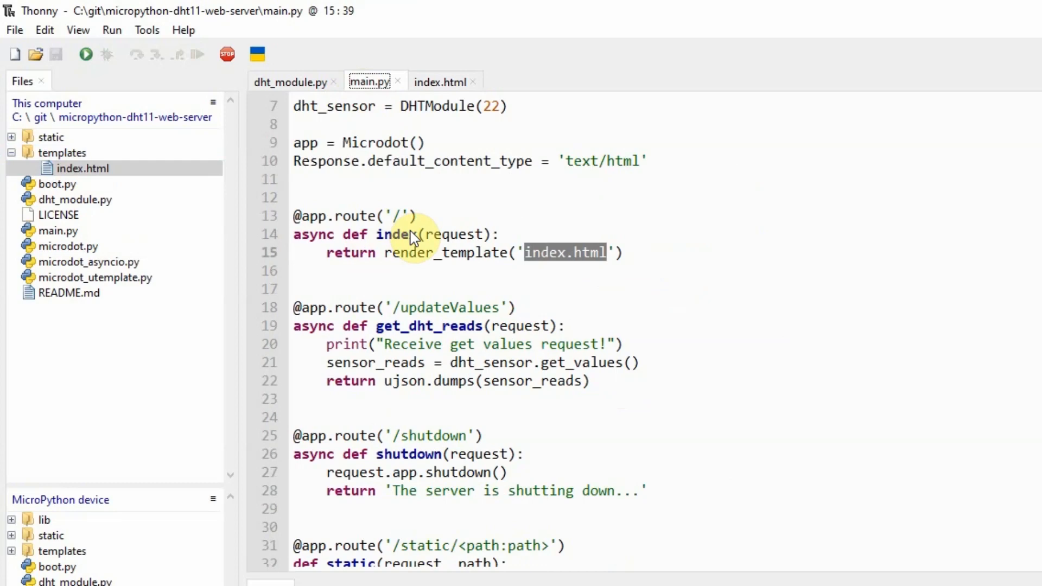
pyautogui.click(439, 82)
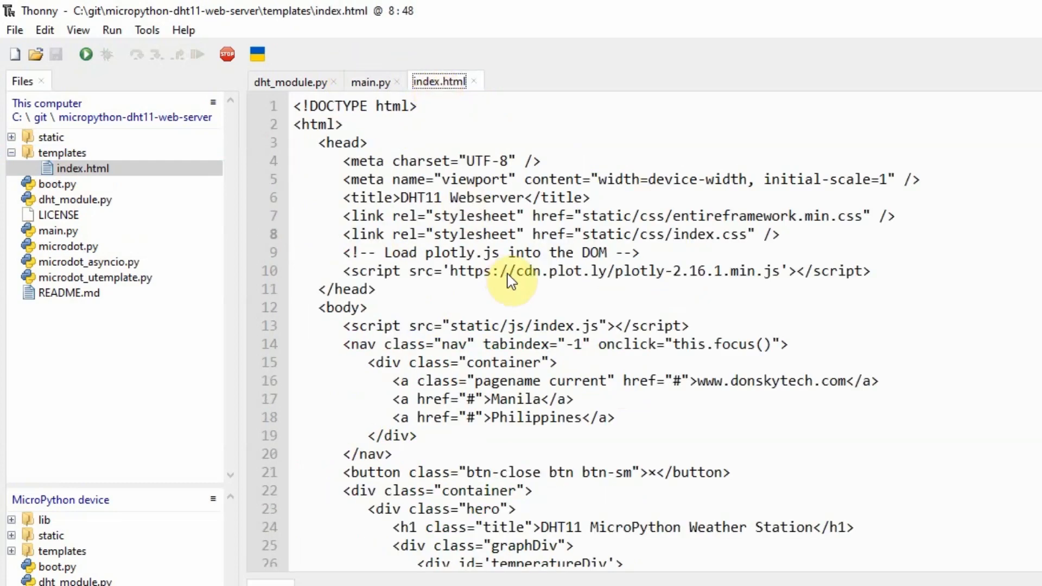
pyautogui.moveTo(528, 348)
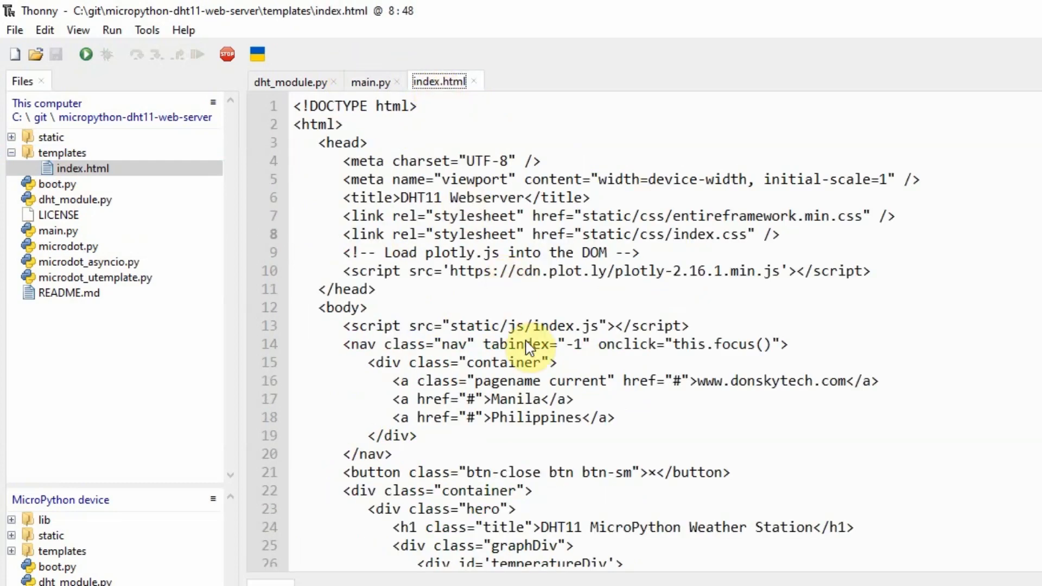
pyautogui.moveTo(491, 444)
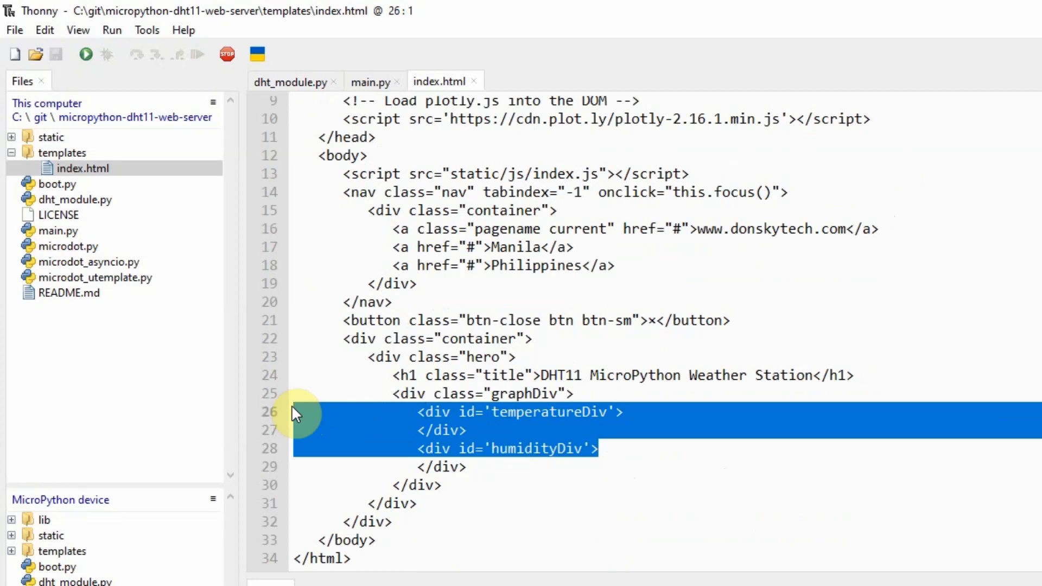
pyautogui.moveTo(372, 404)
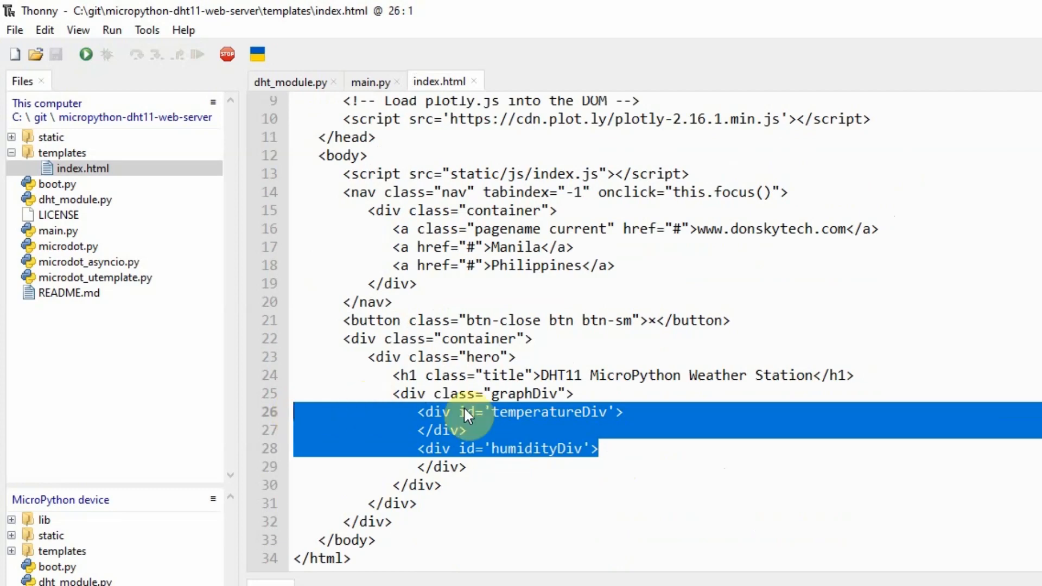
pyautogui.moveTo(545, 425)
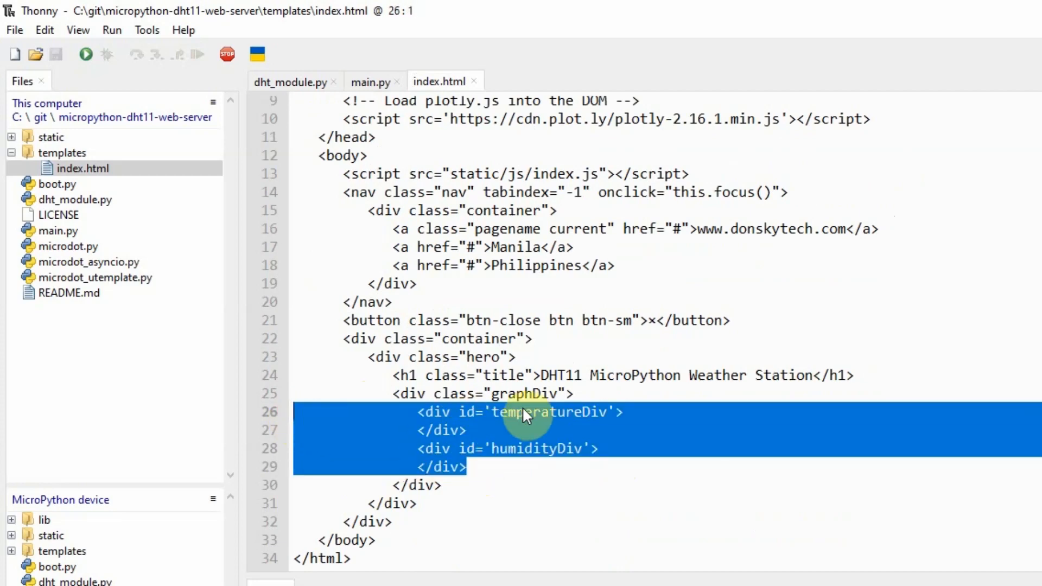
pyautogui.moveTo(480, 477)
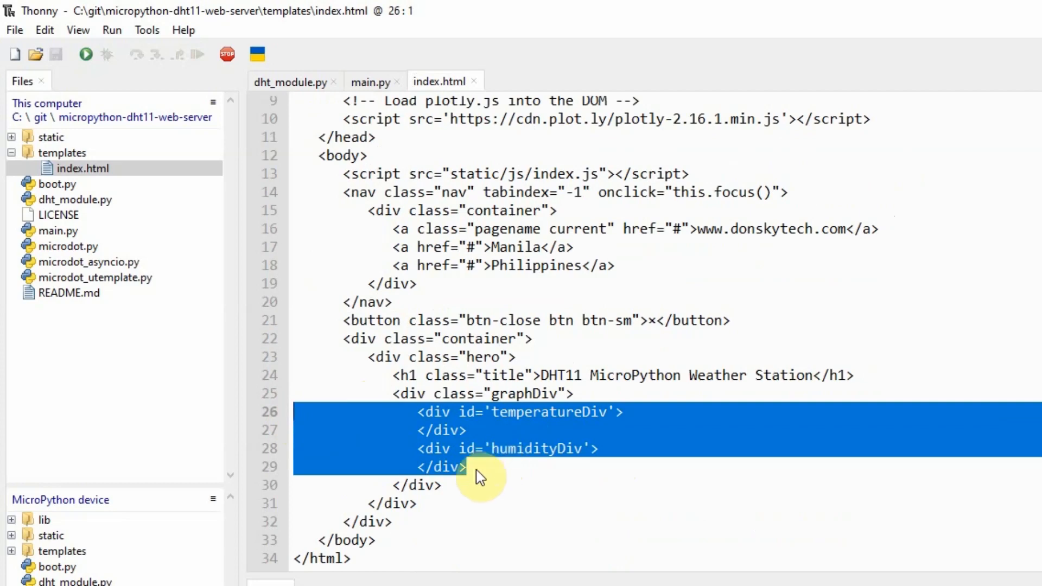
pyautogui.moveTo(489, 477)
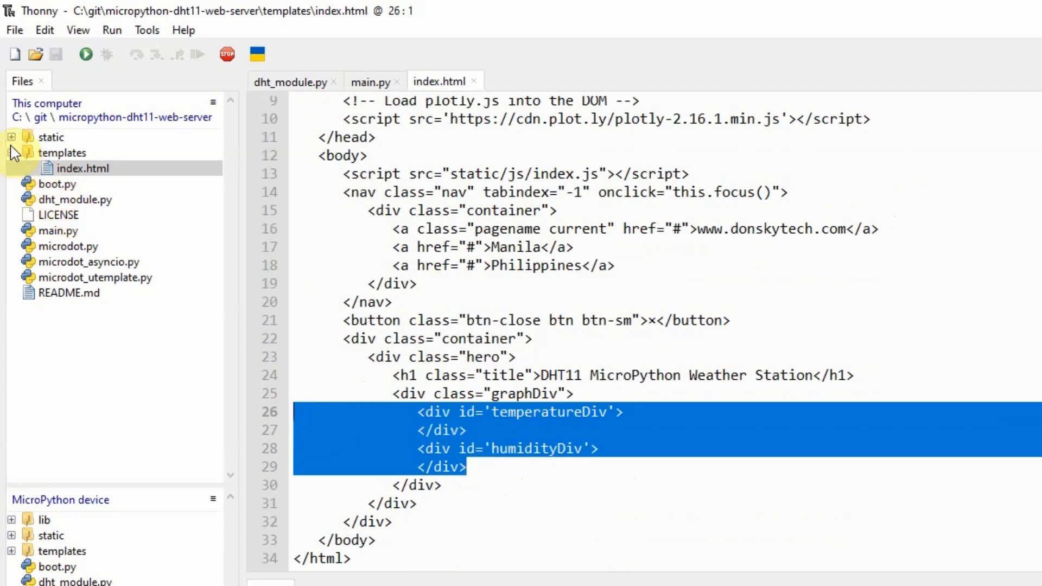
pyautogui.click(12, 137)
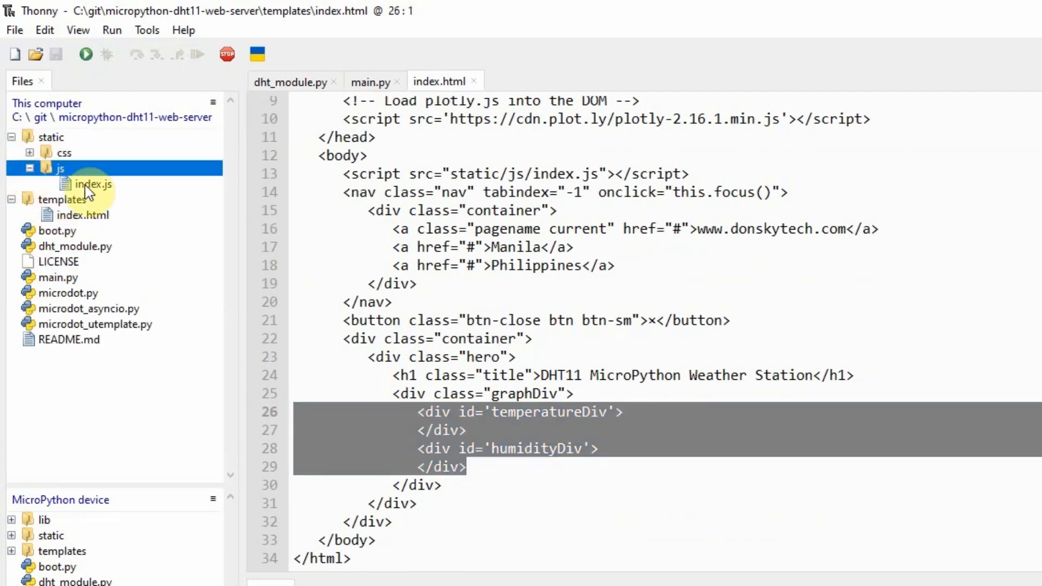
pyautogui.doubleClick(94, 184)
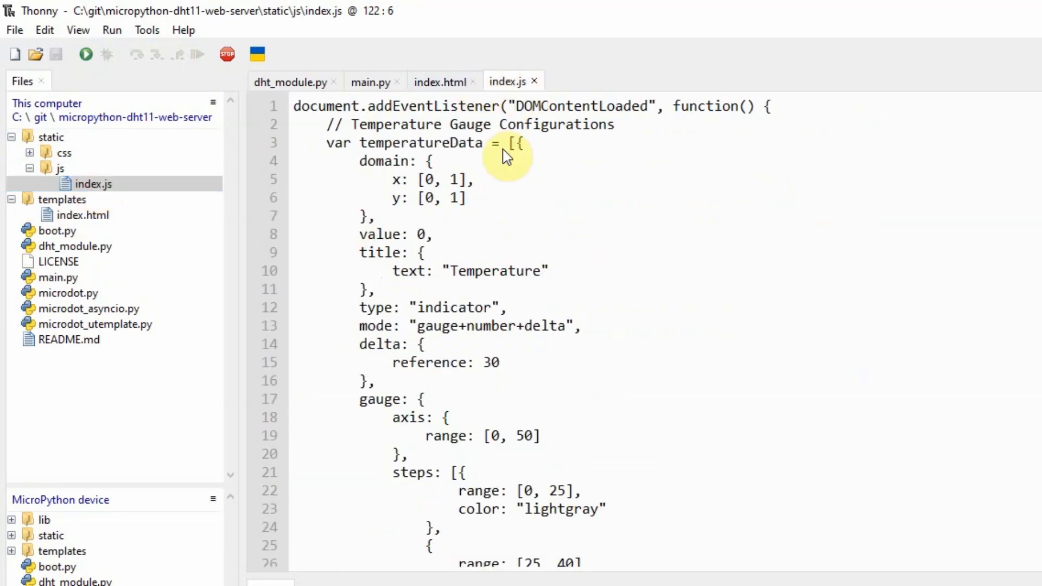
pyautogui.moveTo(517, 148)
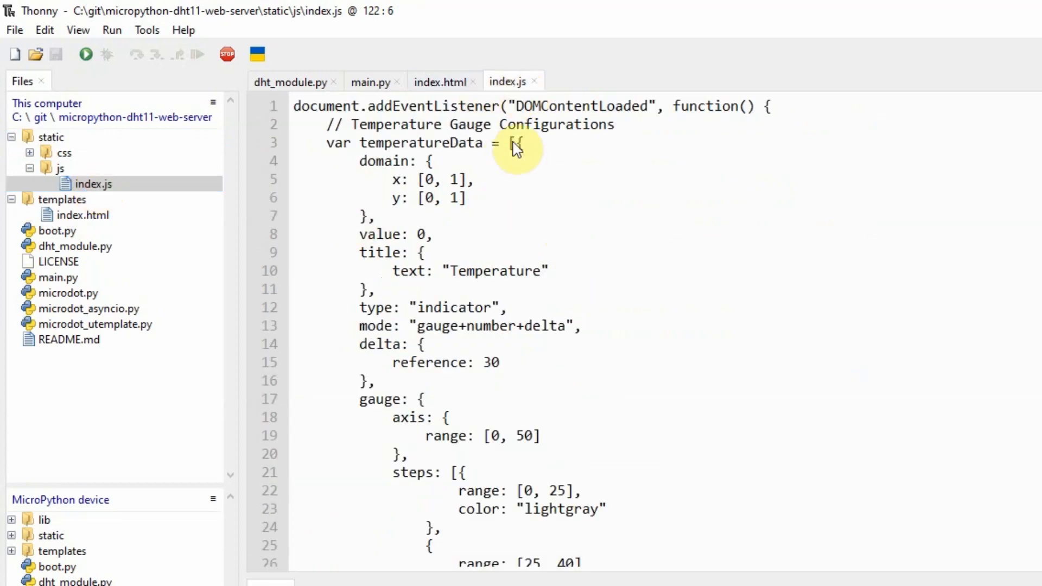
pyautogui.moveTo(437, 125)
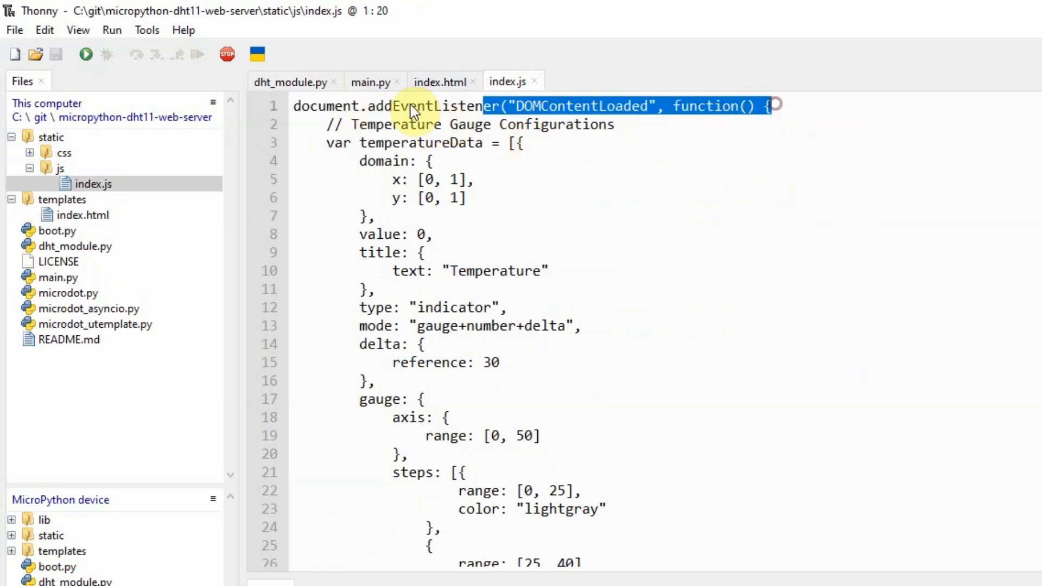
pyautogui.scroll(-3)
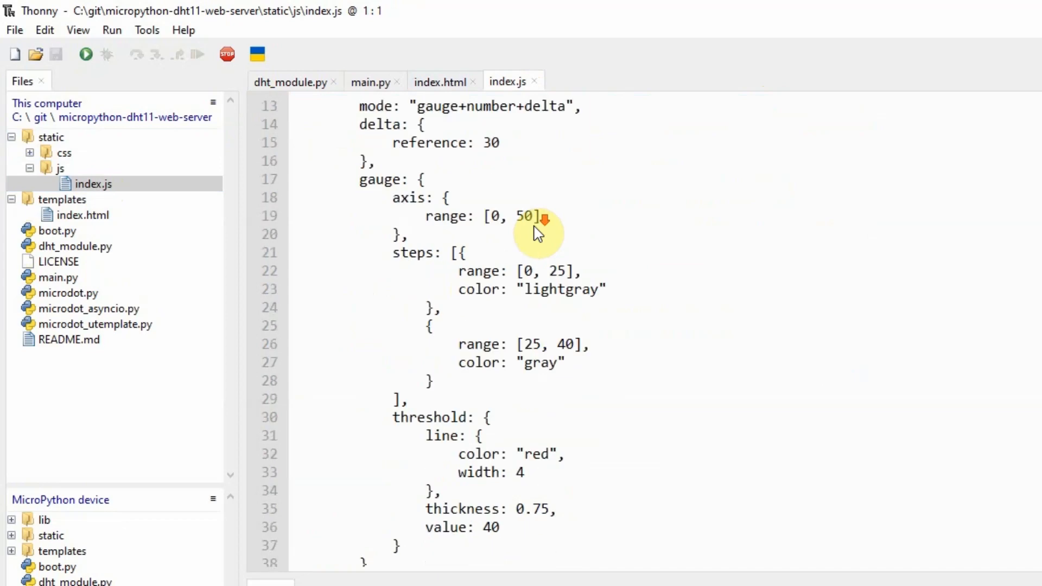
pyautogui.scroll(-3)
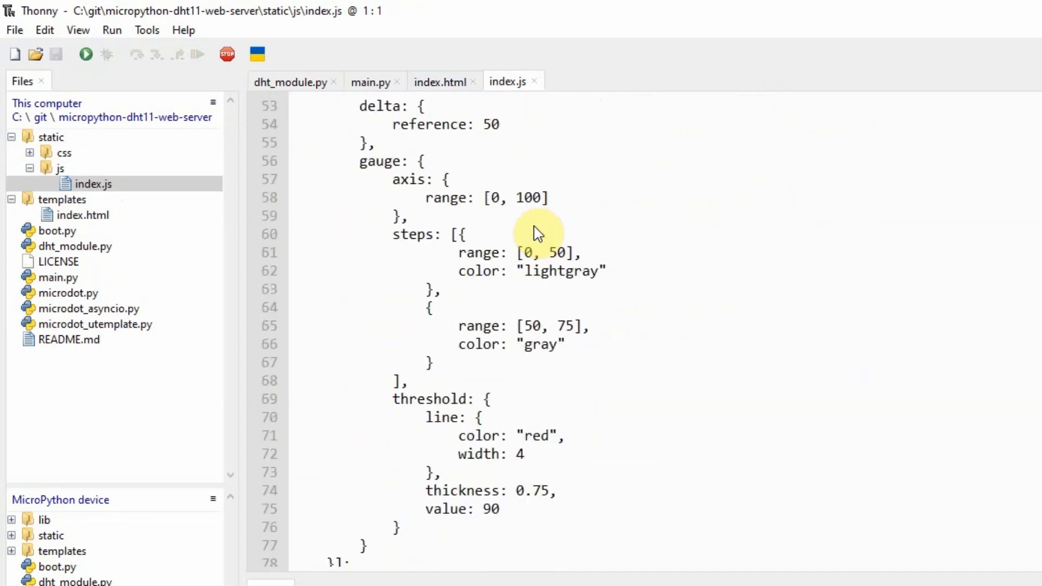
pyautogui.scroll(-3)
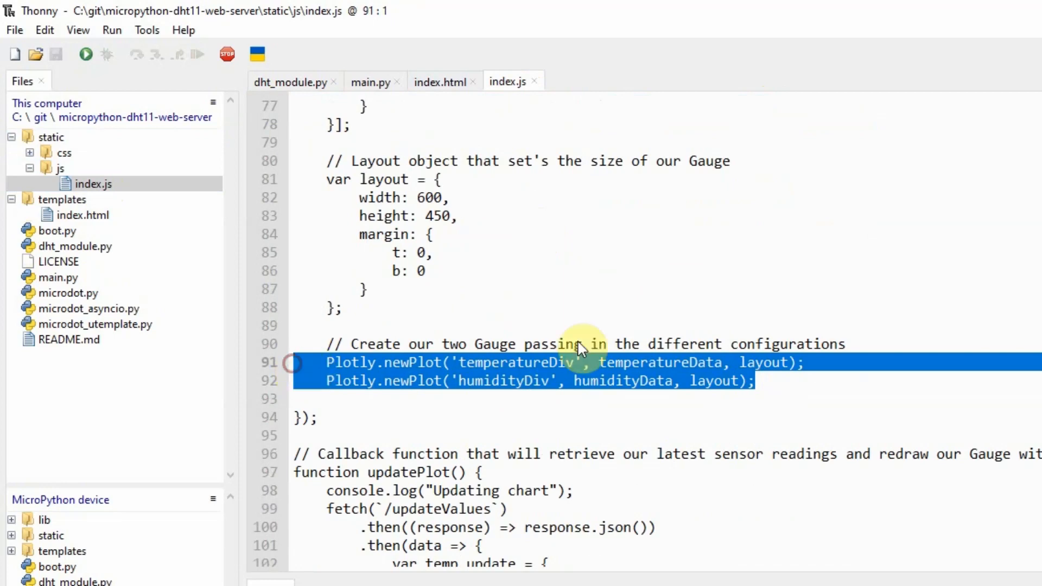
pyautogui.moveTo(346, 373)
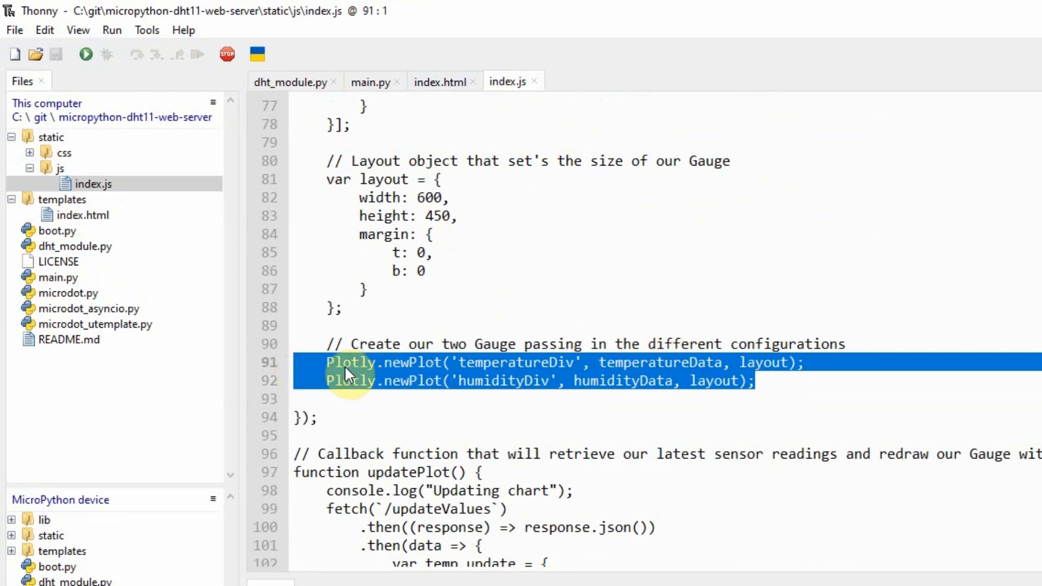
pyautogui.moveTo(418, 374)
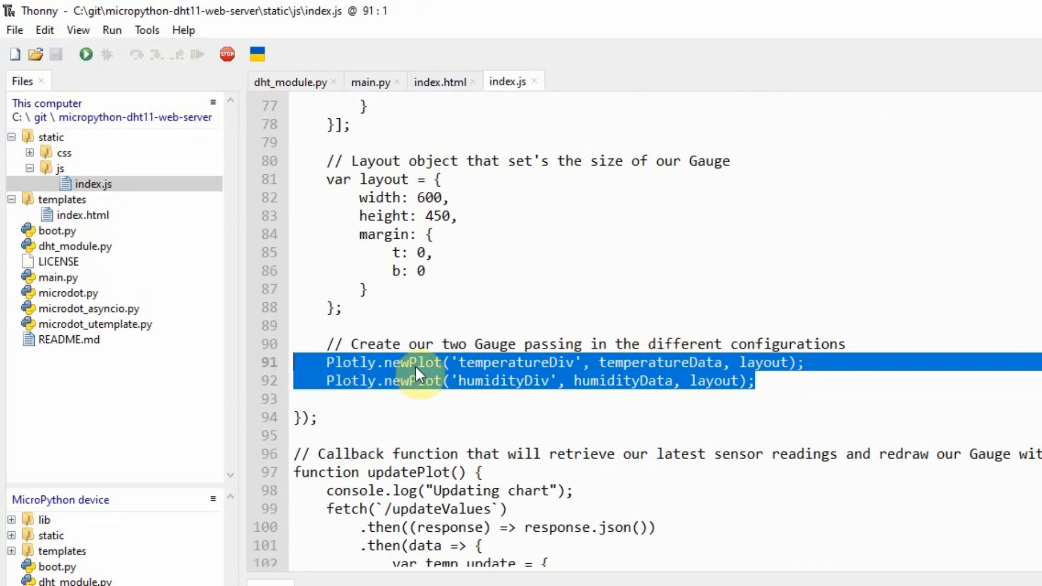
pyautogui.moveTo(346, 376)
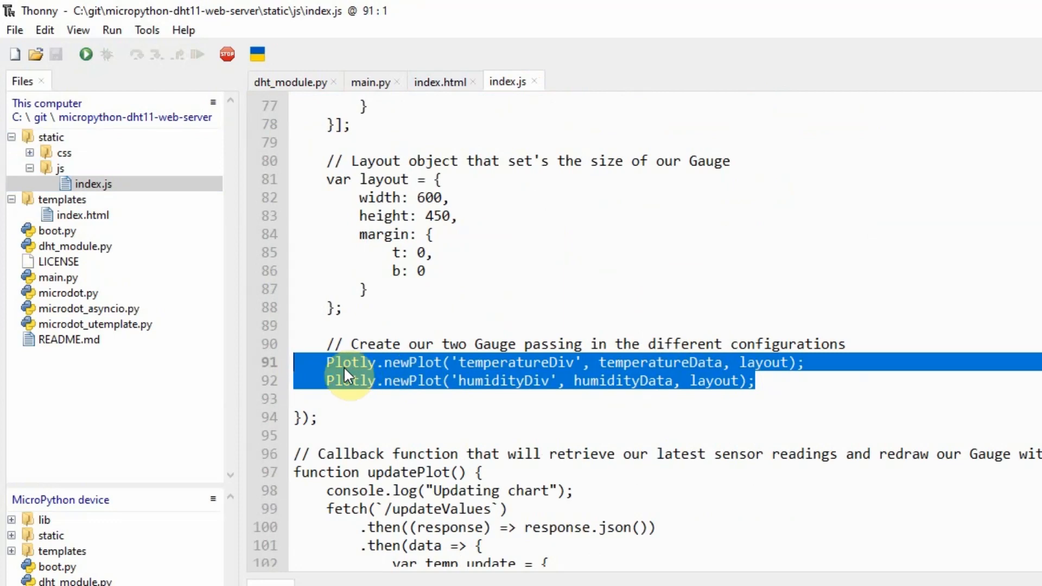
pyautogui.click(478, 363)
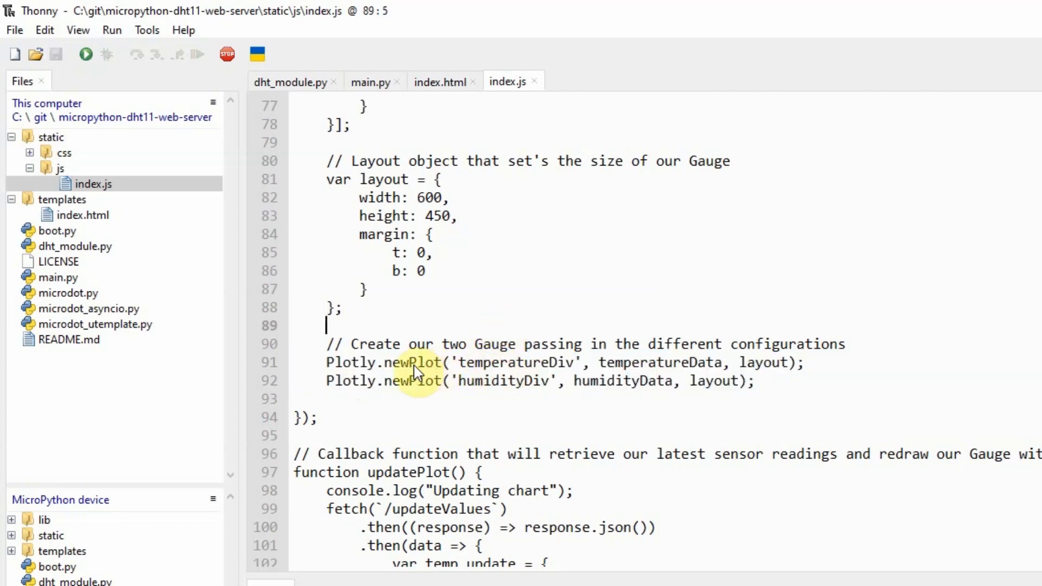
pyautogui.doubleClick(408, 363)
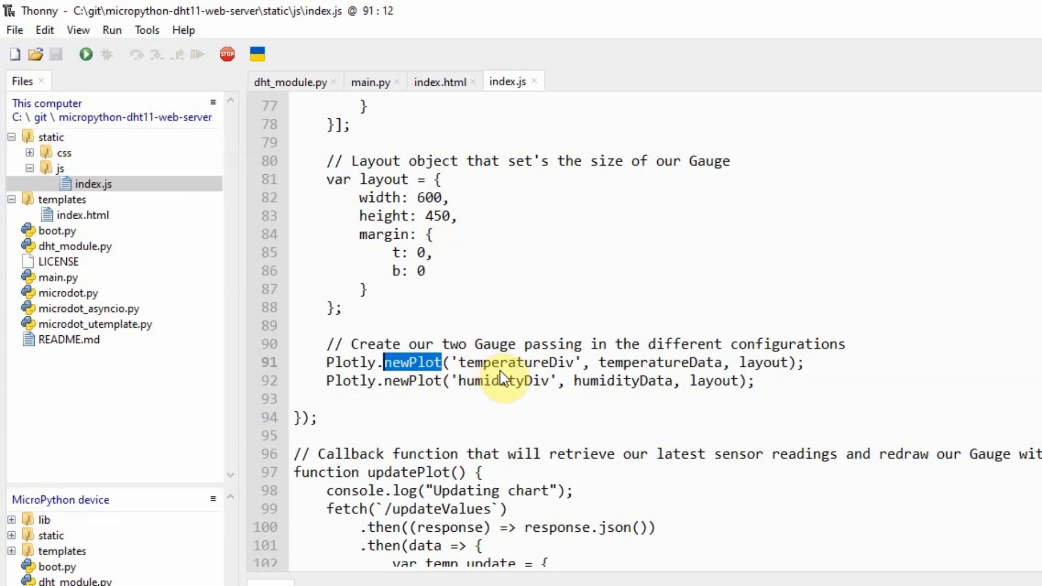
pyautogui.doubleClick(517, 362)
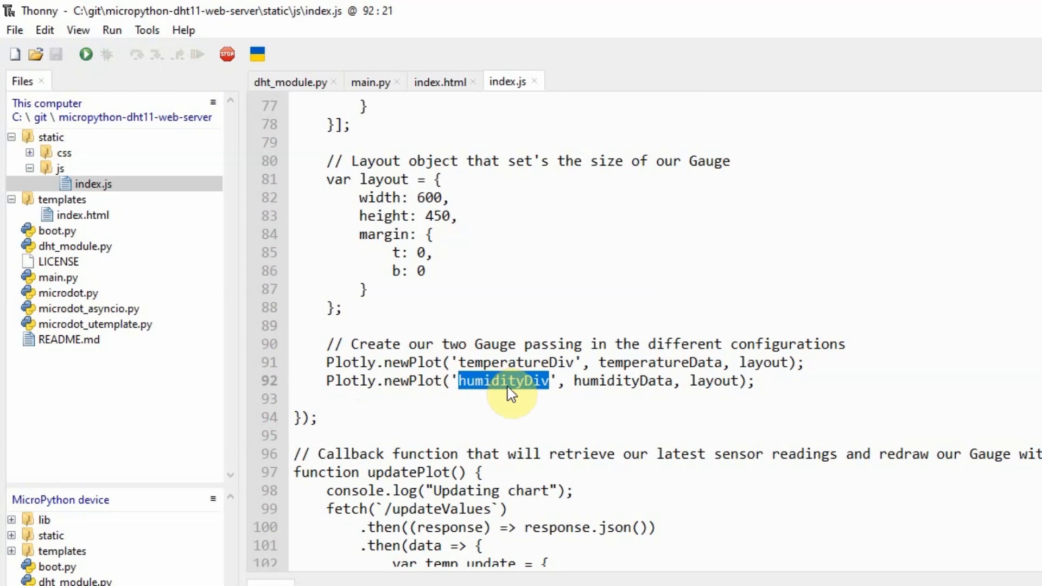
pyautogui.moveTo(418, 396)
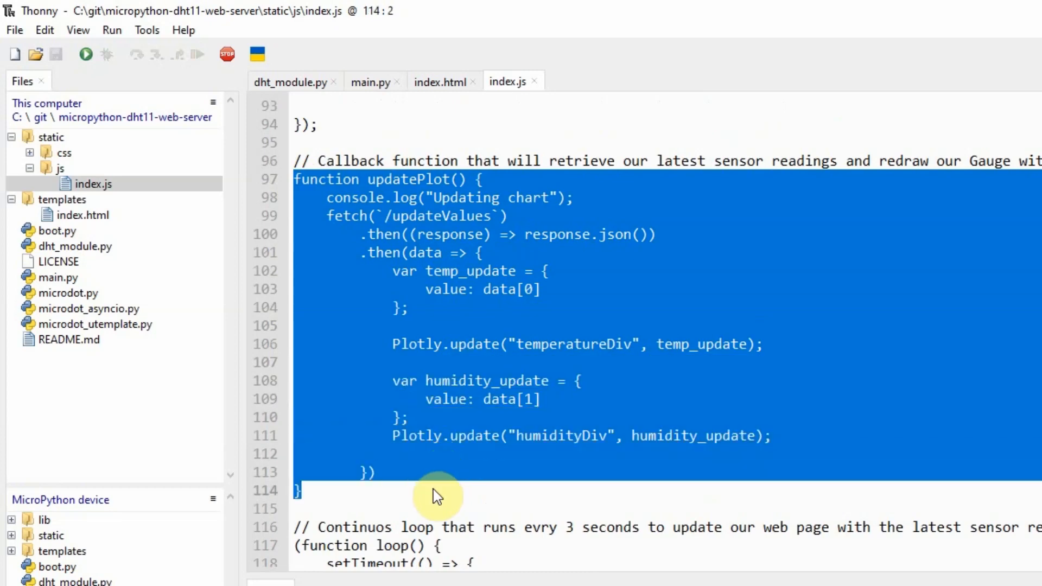
pyautogui.click(495, 180)
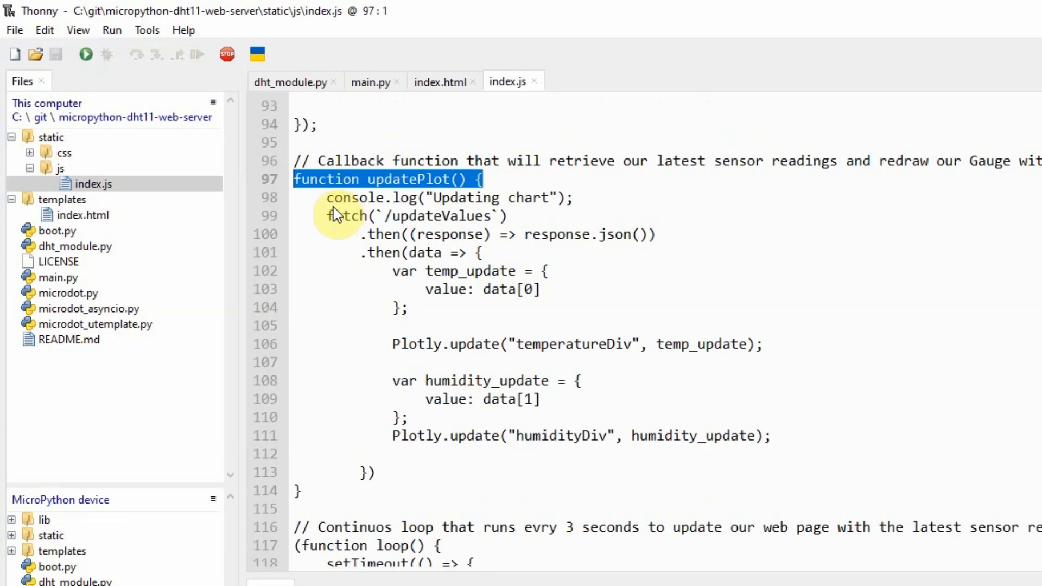
pyautogui.doubleClick(349, 197)
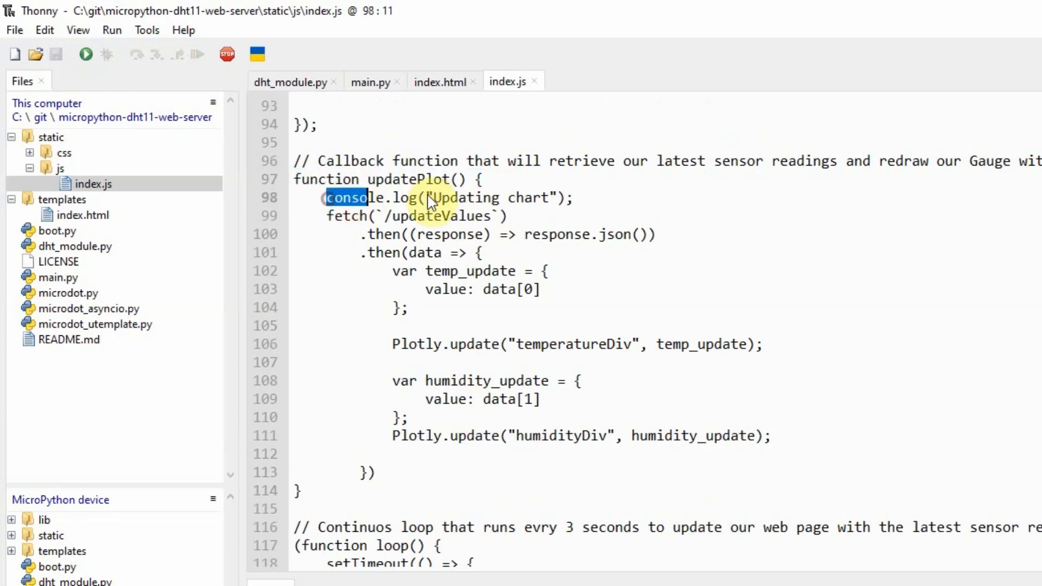
pyautogui.moveTo(326, 198); pyautogui.dragTo(573, 197)
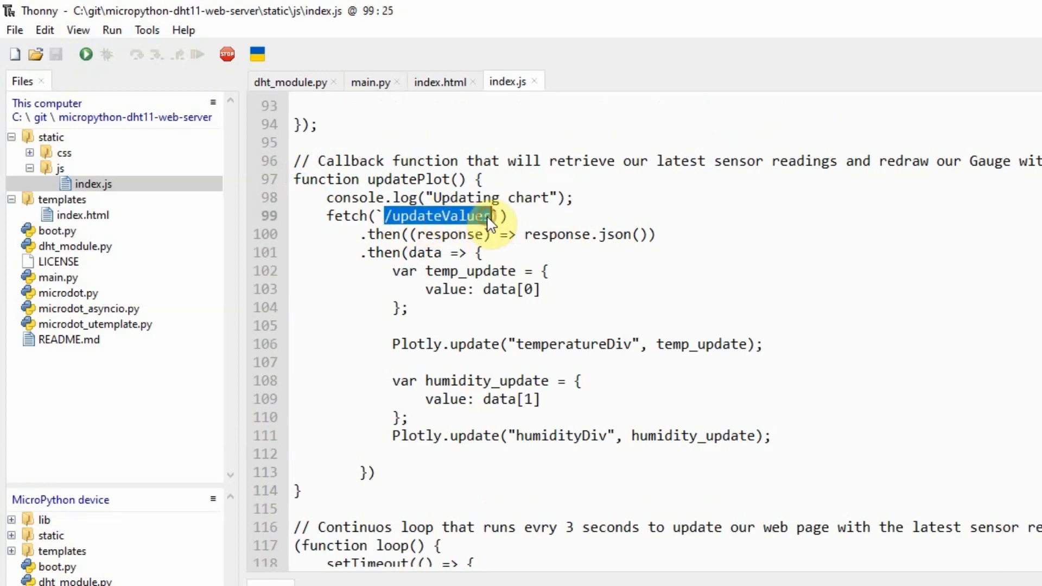
pyautogui.click(370, 82)
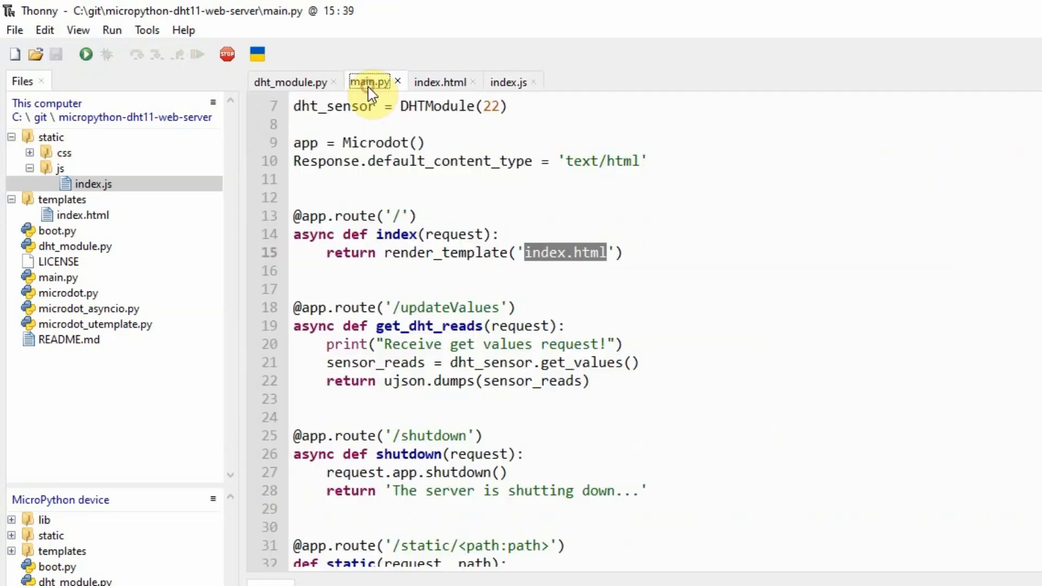
pyautogui.doubleClick(450, 307)
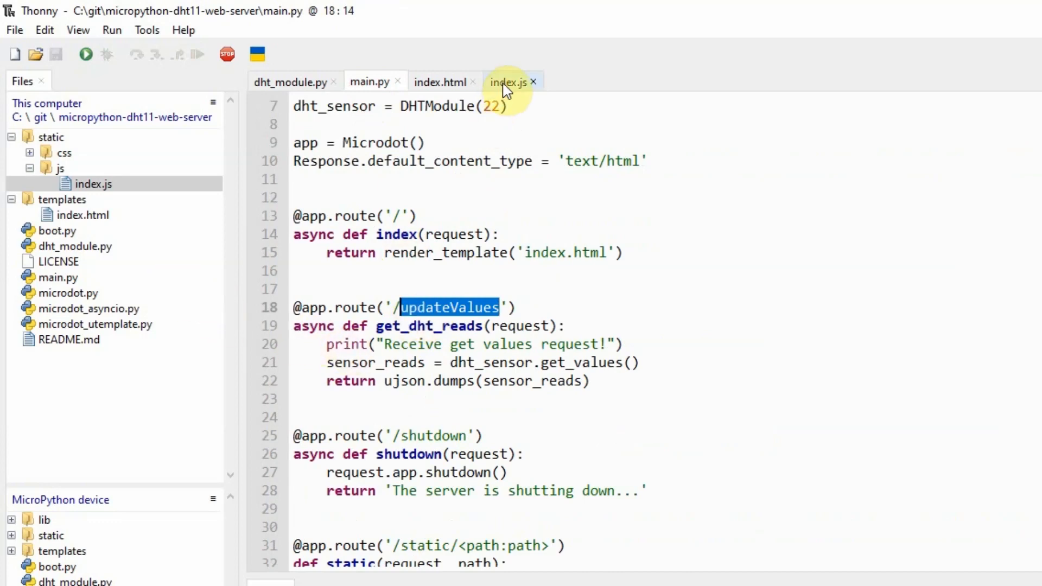
pyautogui.click(508, 82)
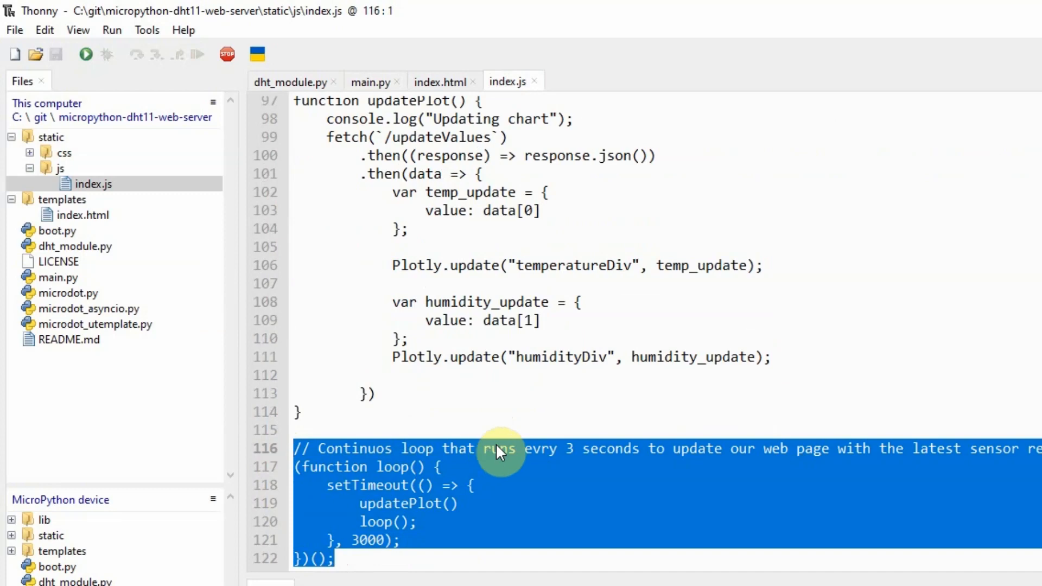
pyautogui.moveTo(642, 459)
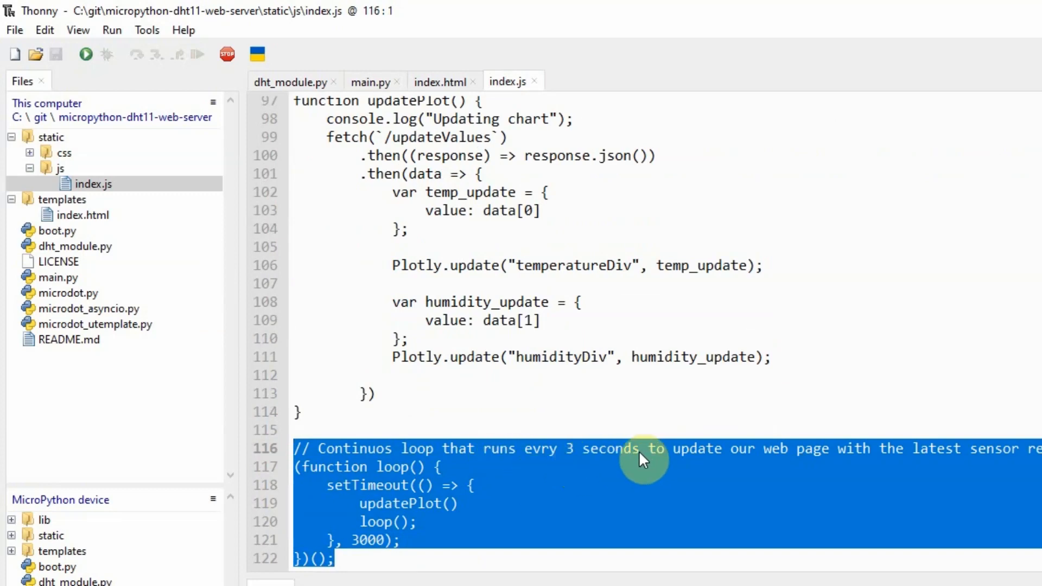
pyautogui.doubleClick(610, 449)
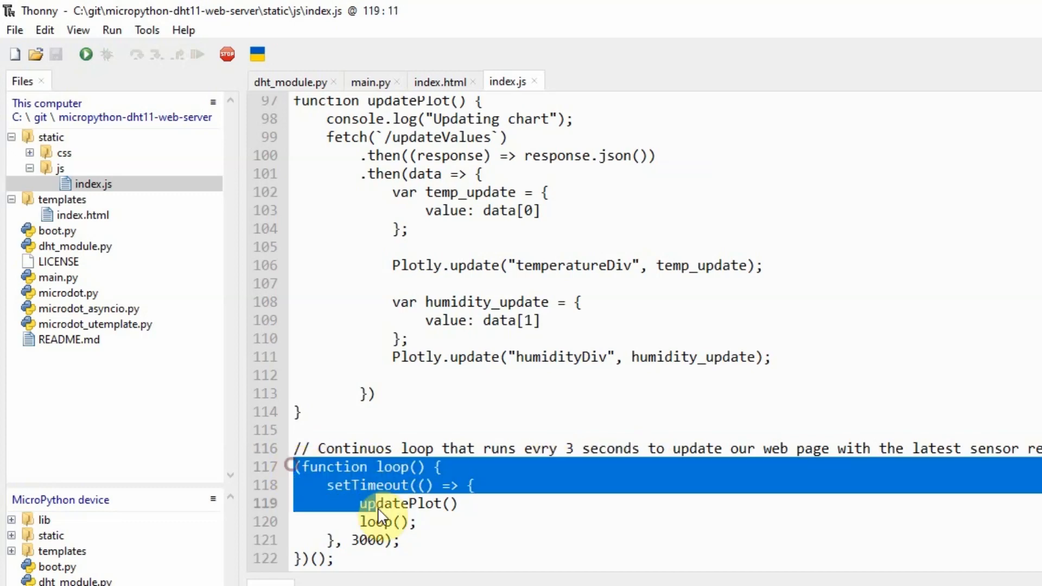
pyautogui.doubleClick(377, 503)
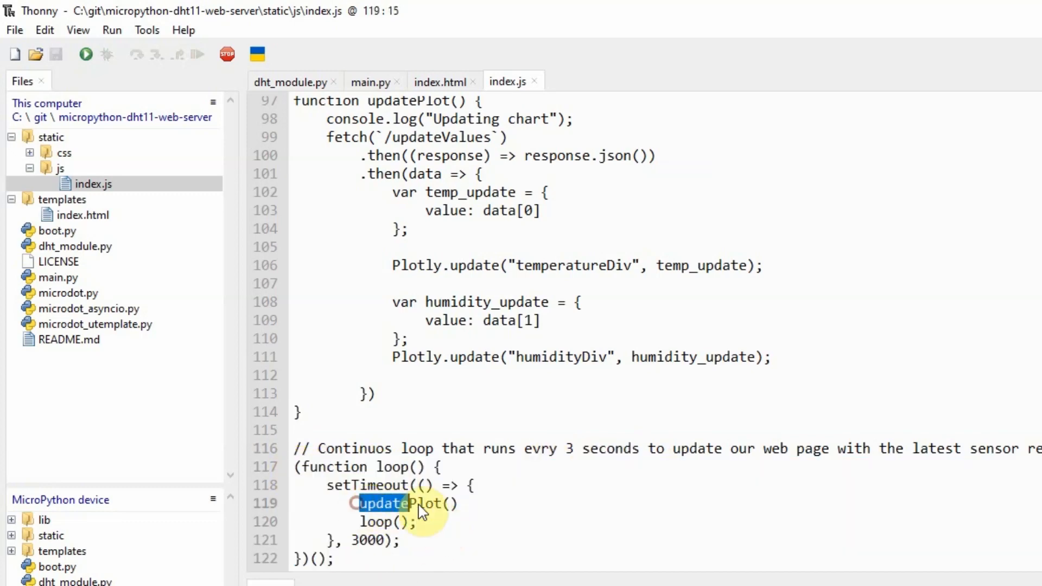
pyautogui.doubleClick(385, 503)
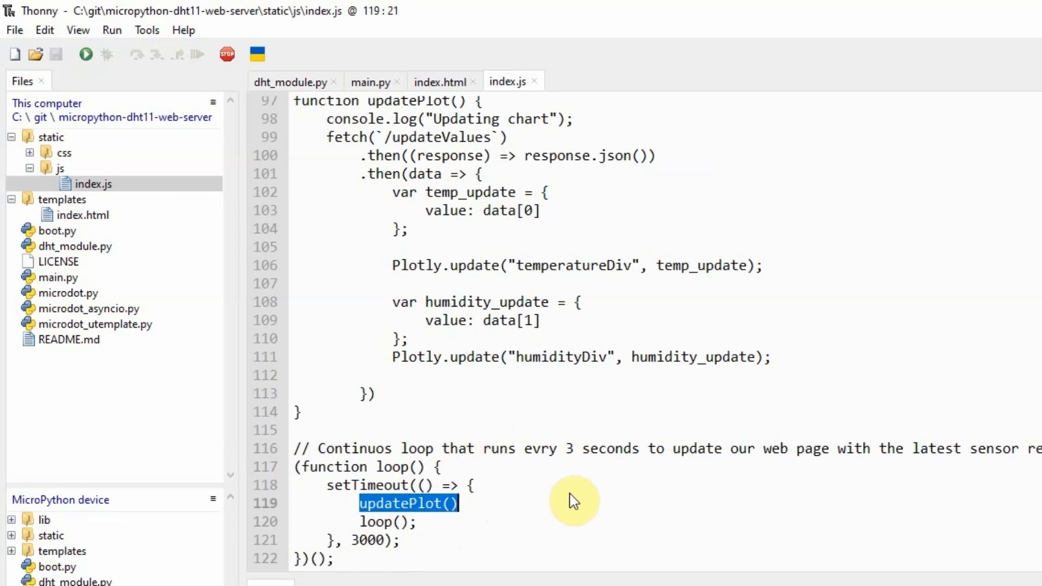
pyautogui.moveTo(154, 205)
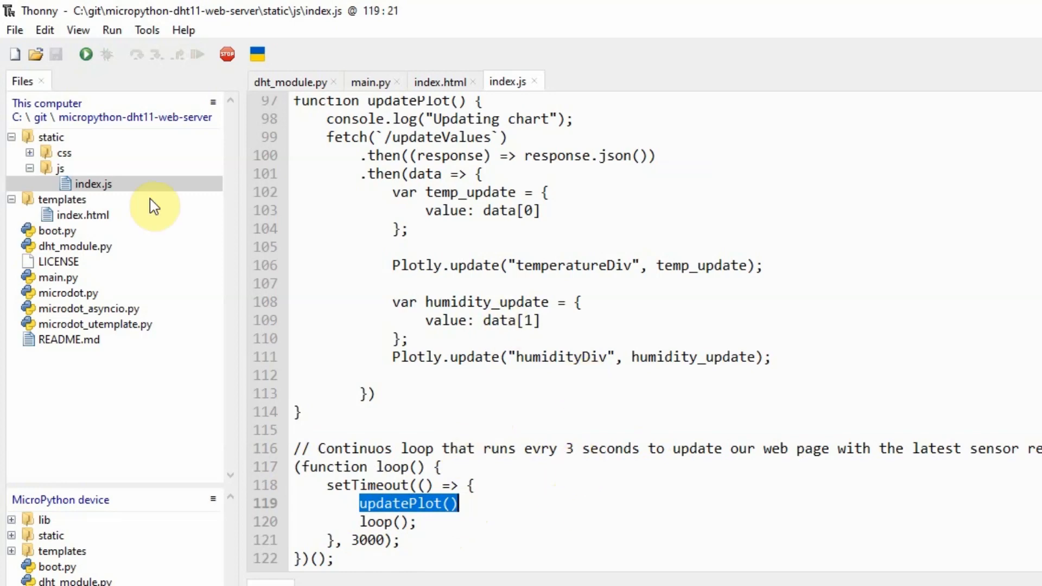
pyautogui.click(30, 152)
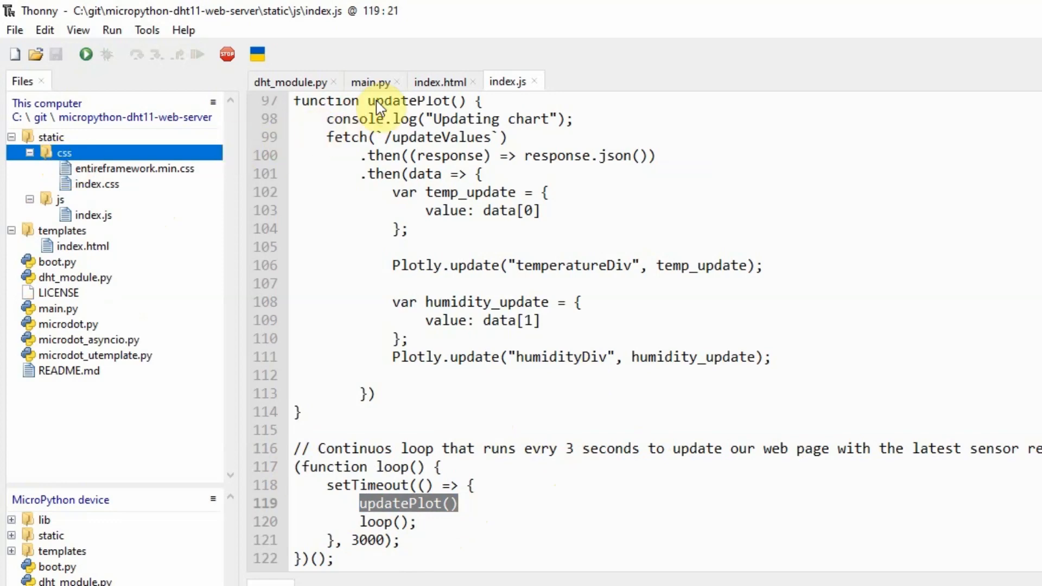
# Check index.html's gauge containers, return to index.js, and point out the microdot library files
pyautogui.click(438, 82)
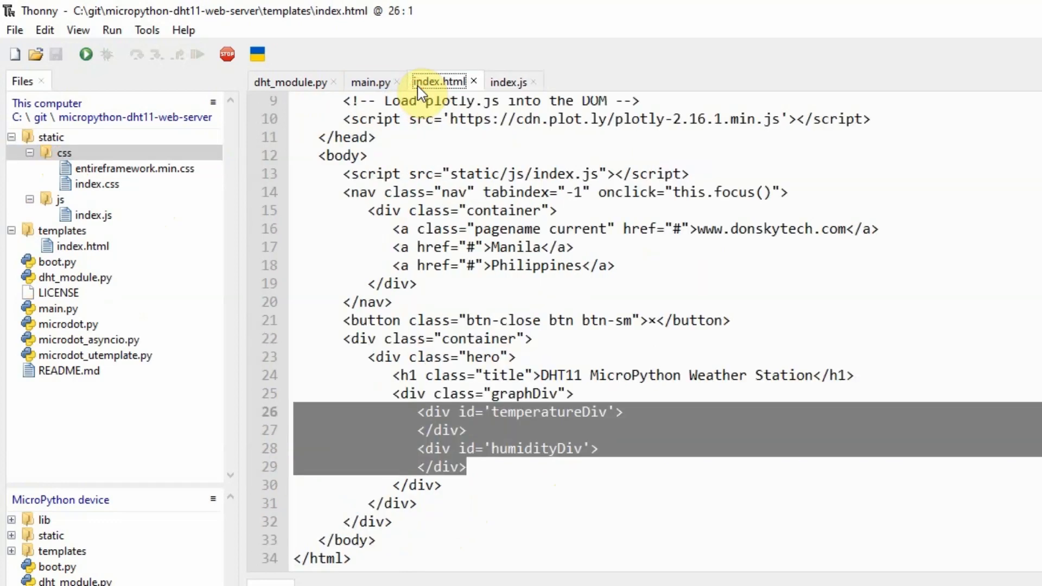
pyautogui.click(509, 82)
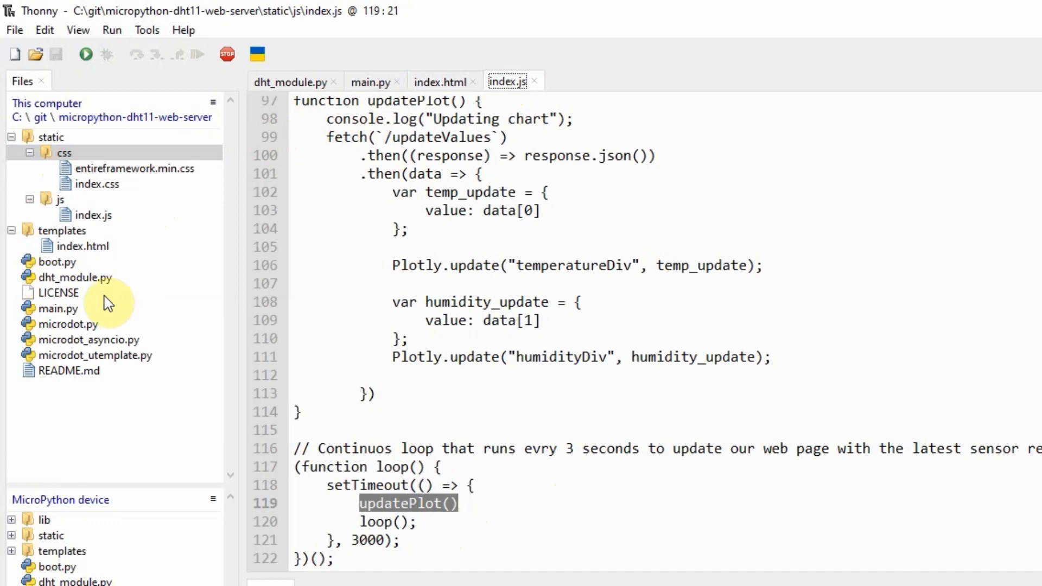
pyautogui.click(67, 324)
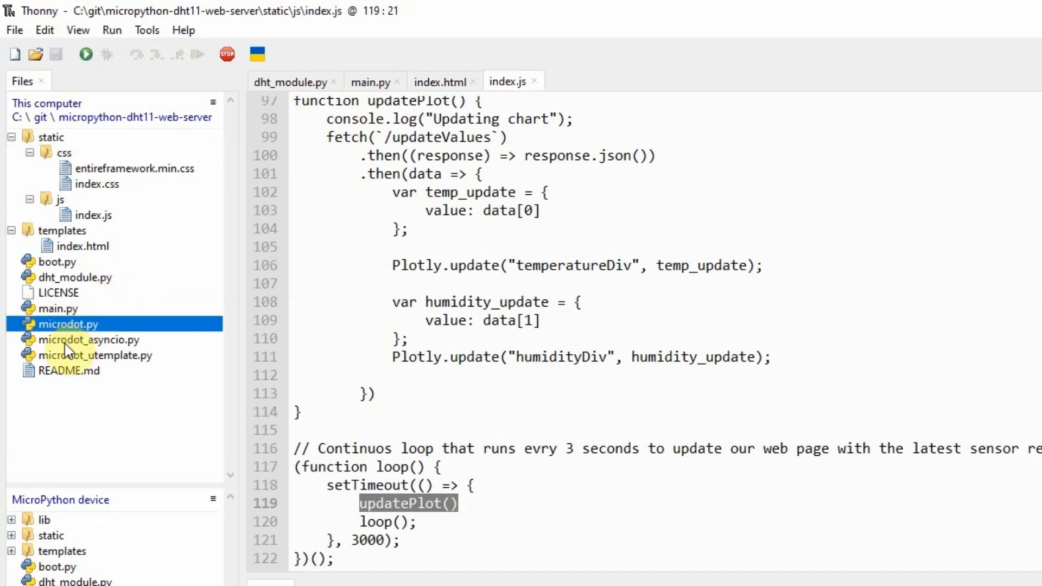
pyautogui.click(98, 355)
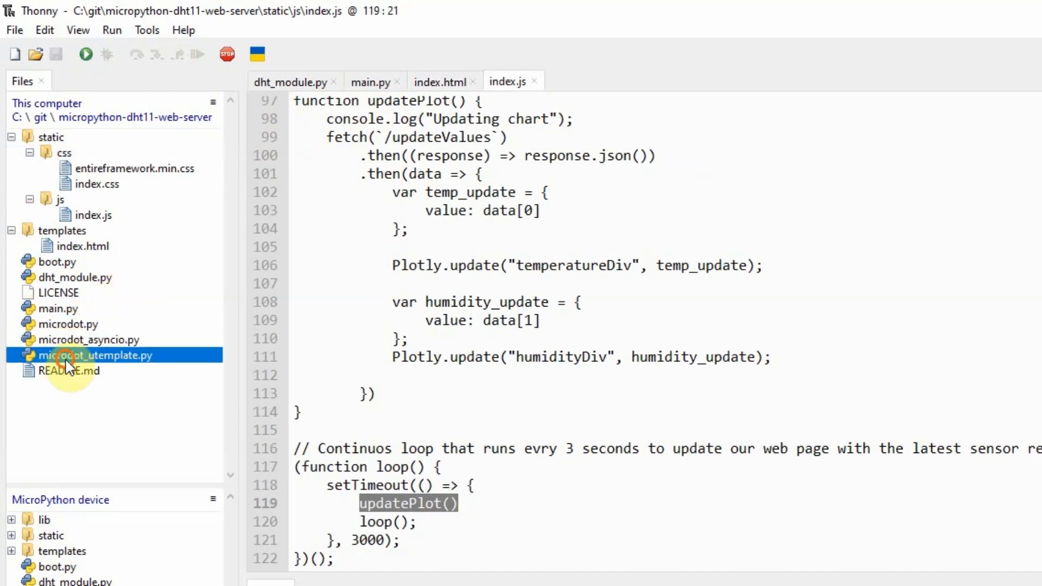
pyautogui.click(97, 355)
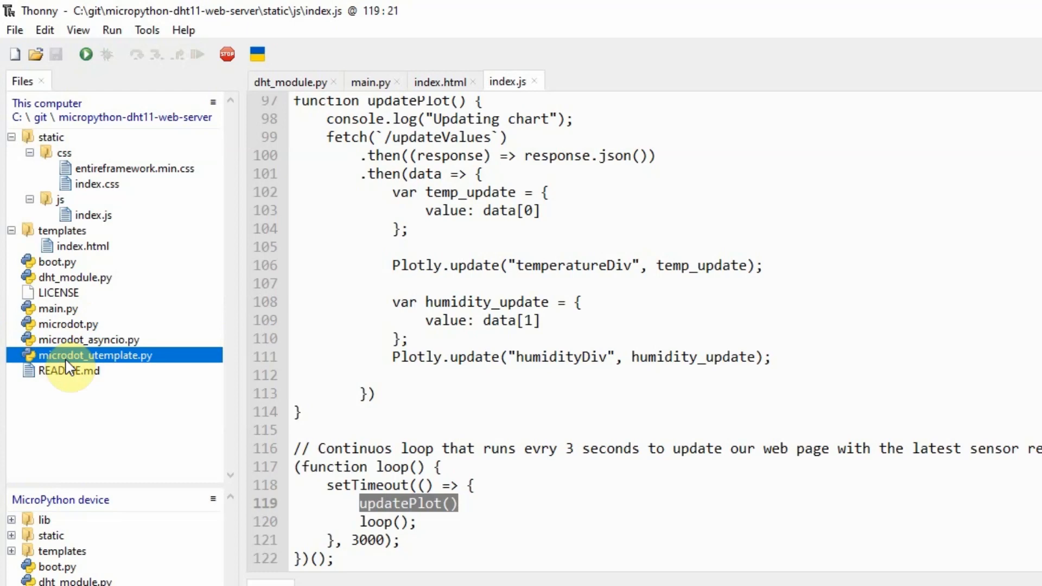
pyautogui.click(89, 338)
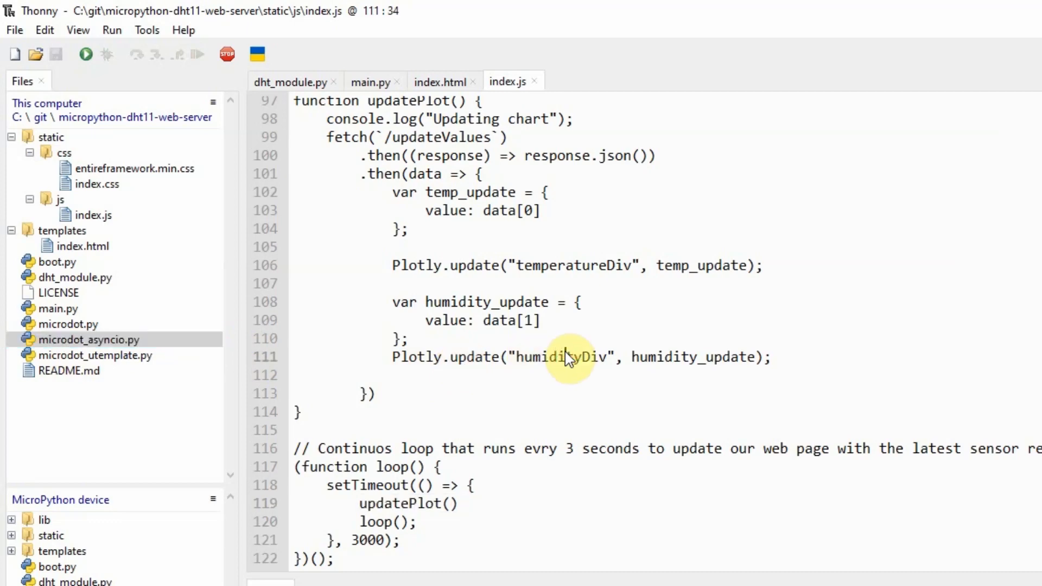
pyautogui.click(565, 357)
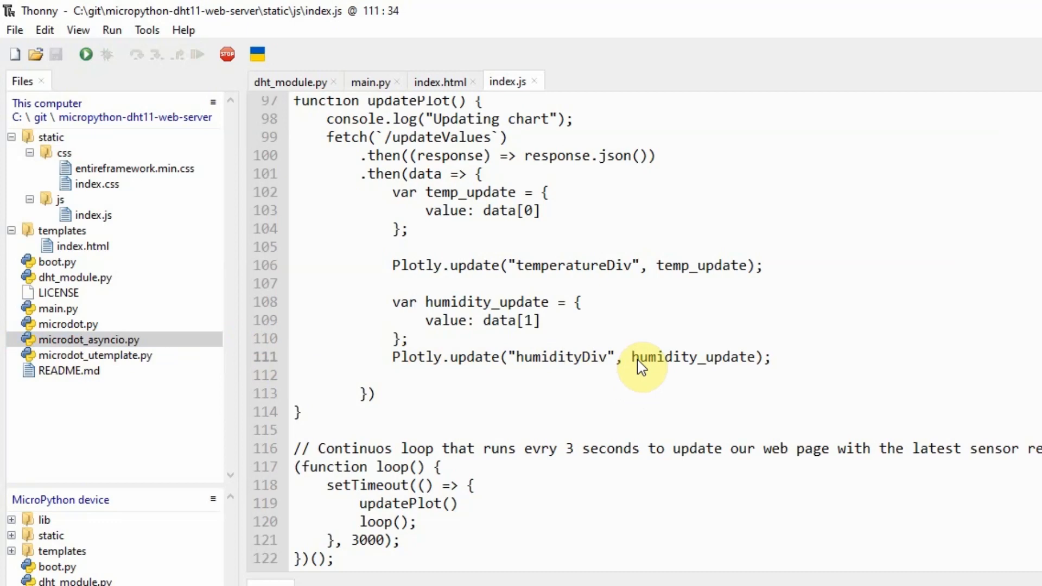
pyautogui.click(565, 357)
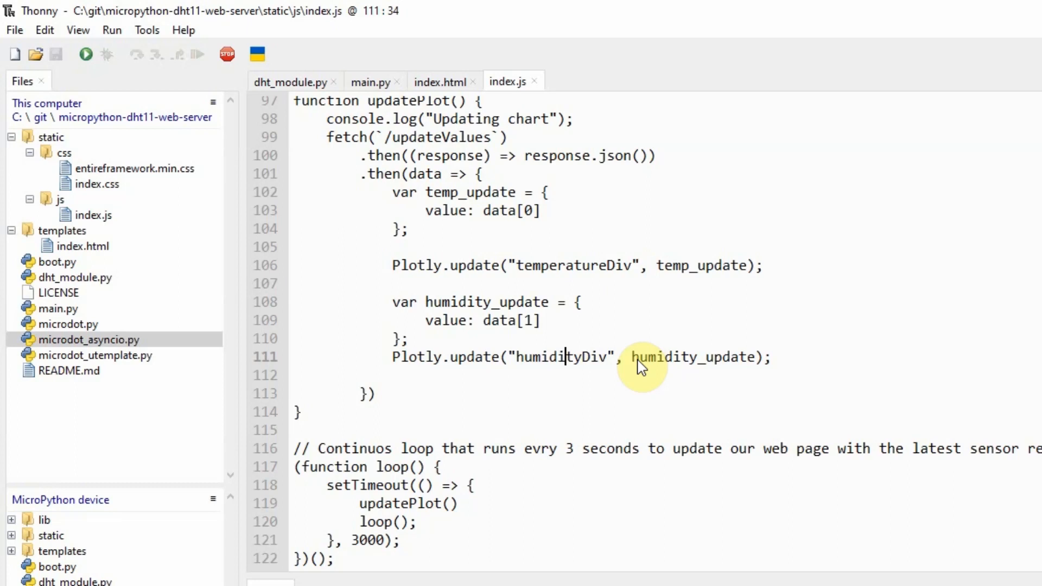